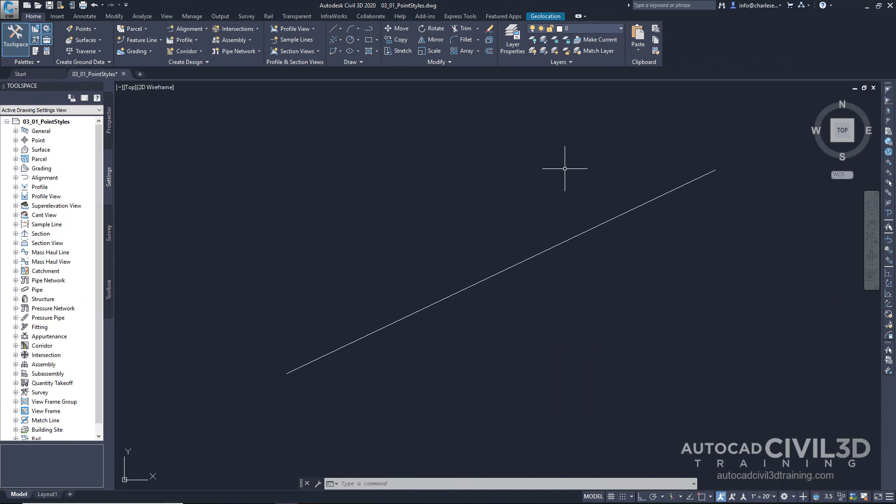
mouse_move(404, 86)
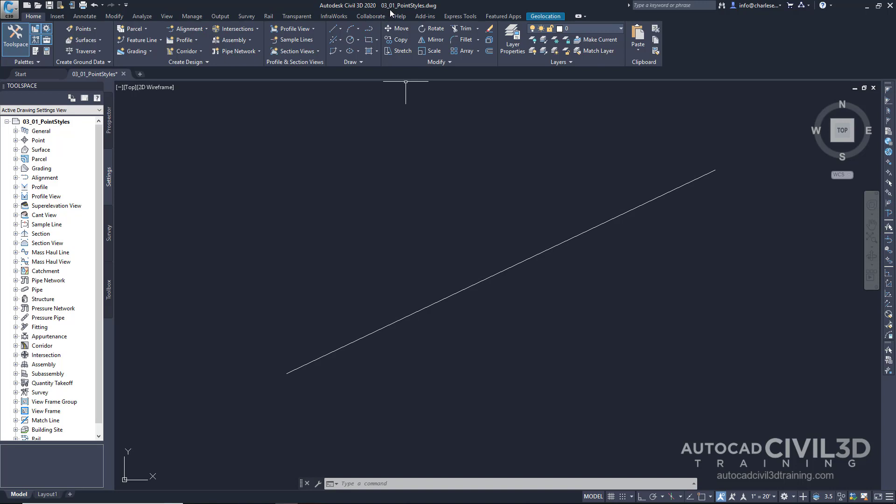
mouse_move(426, 8)
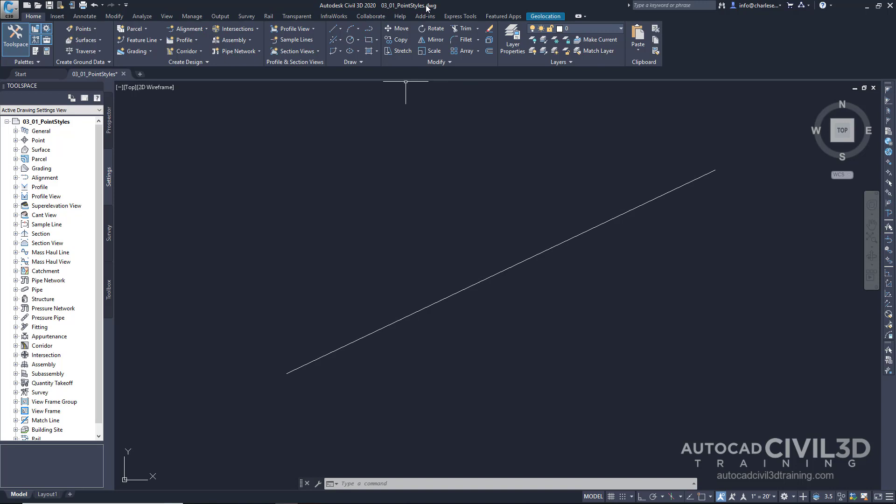
mouse_move(418, 189)
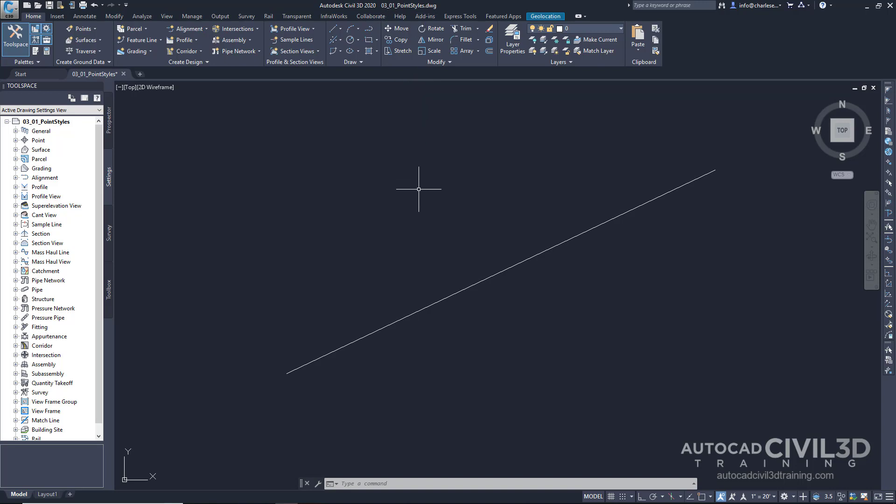
mouse_move(436, 231)
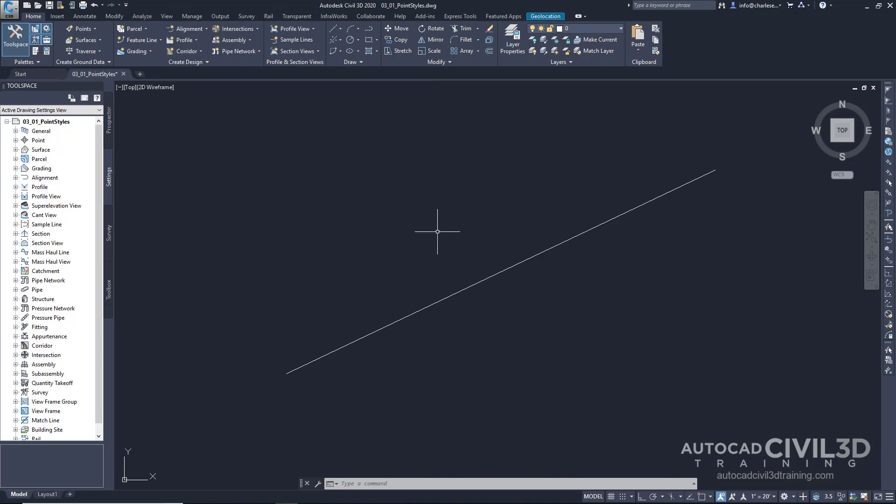
mouse_move(524, 329)
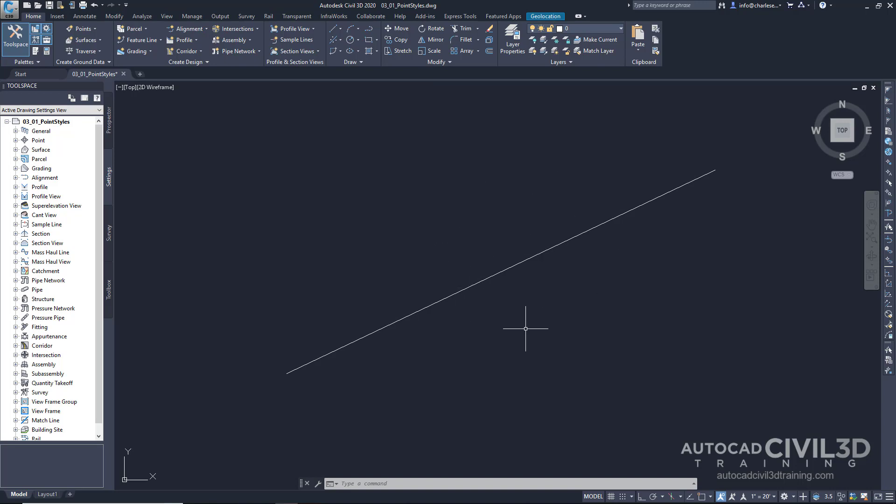
mouse_move(576, 316)
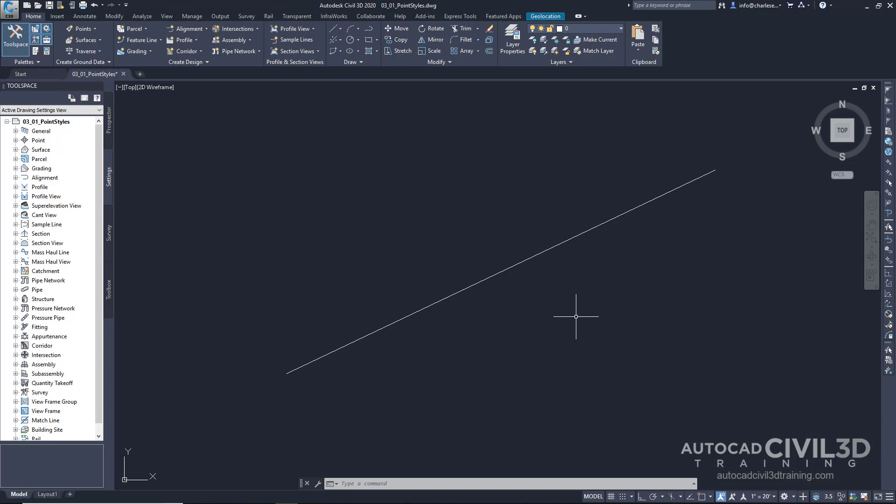
mouse_move(390, 279)
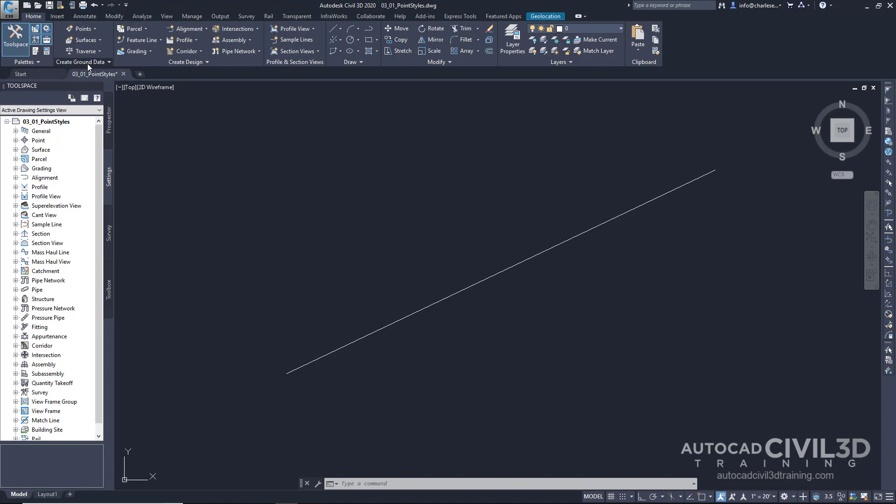
- Bring the Create Points toolbar into the viewport and expand its parameter settings list
click(83, 61)
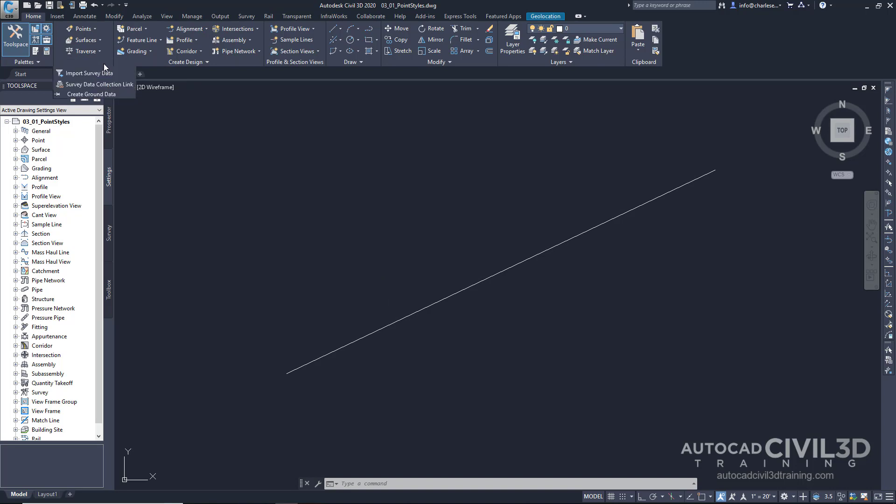
click(82, 29)
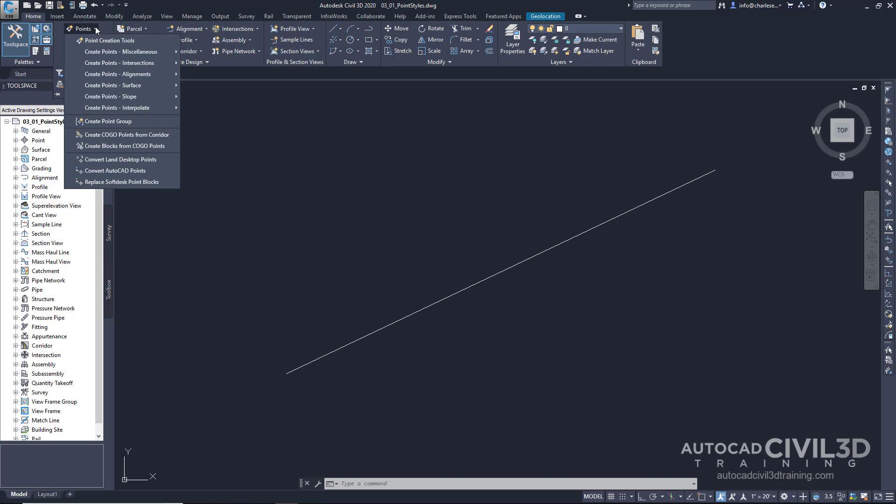
mouse_move(96, 33)
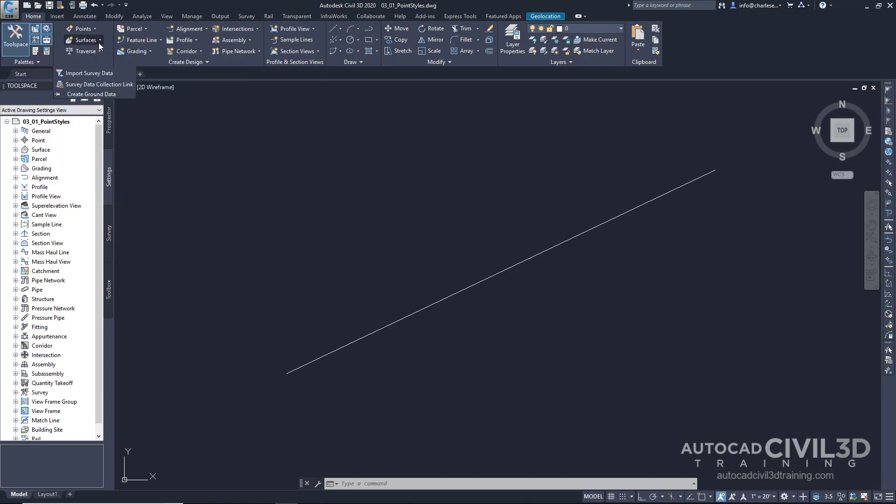
click(80, 29)
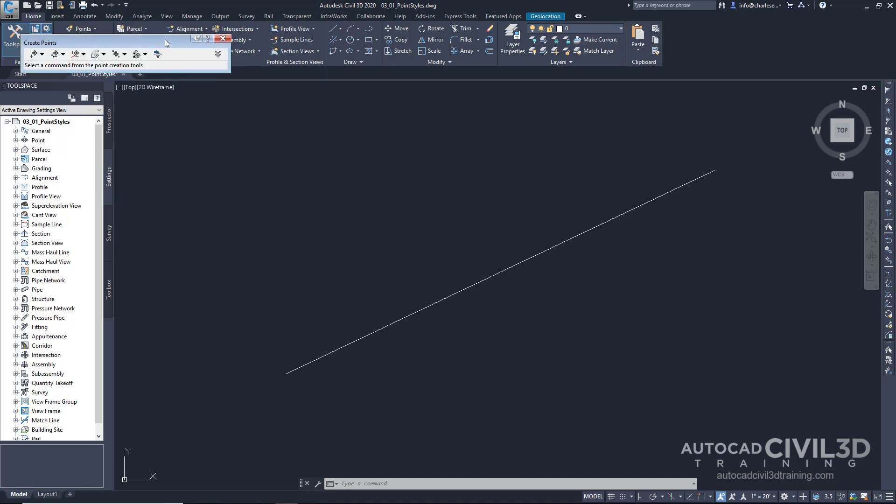
drag(125, 43, 269, 125)
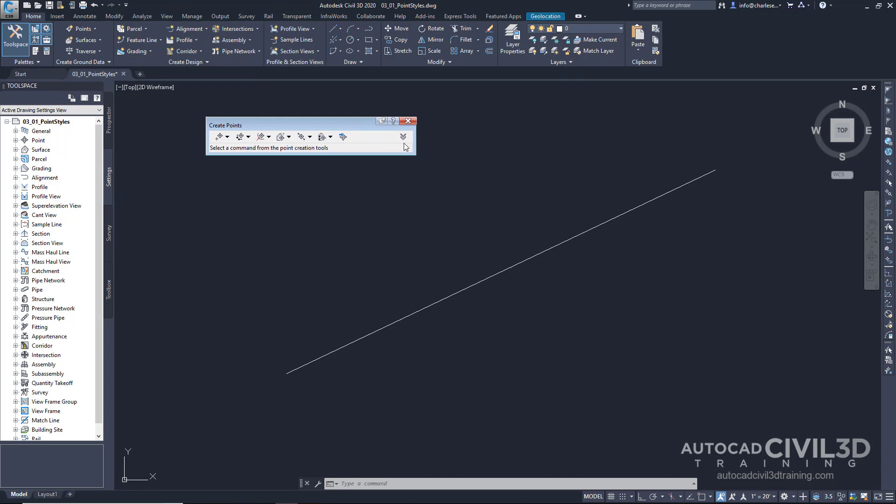
click(403, 137)
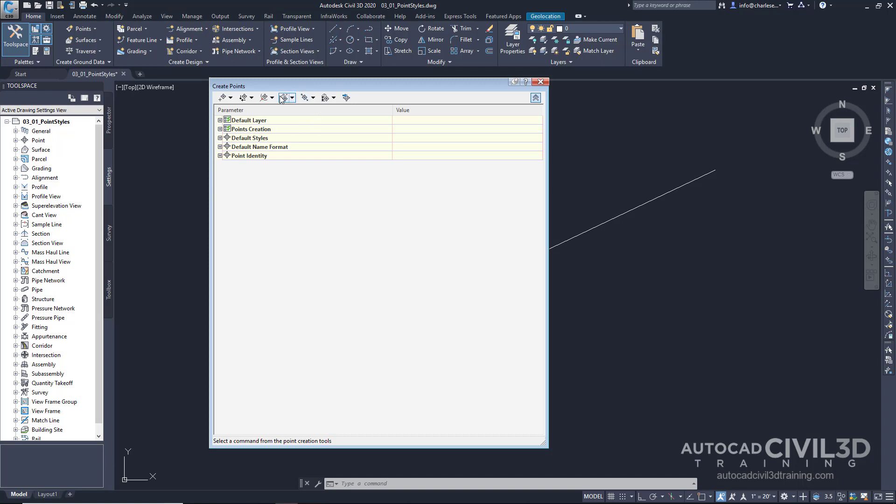
click(80, 29)
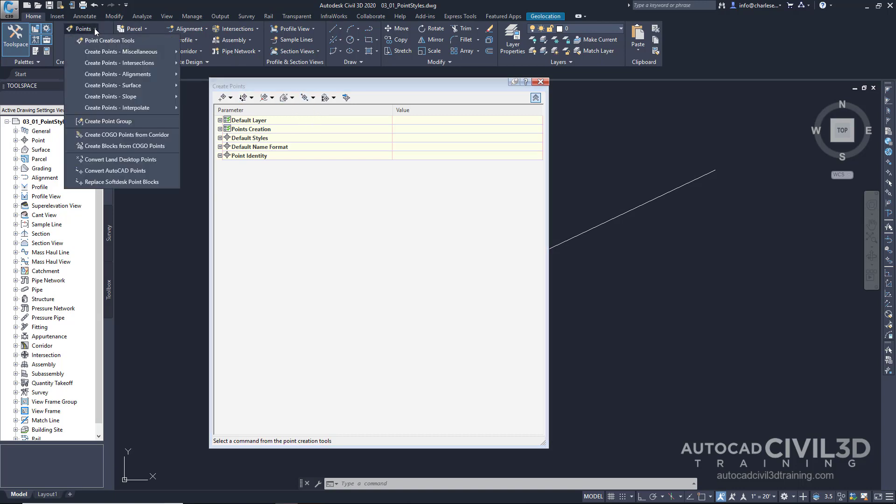
mouse_move(121, 86)
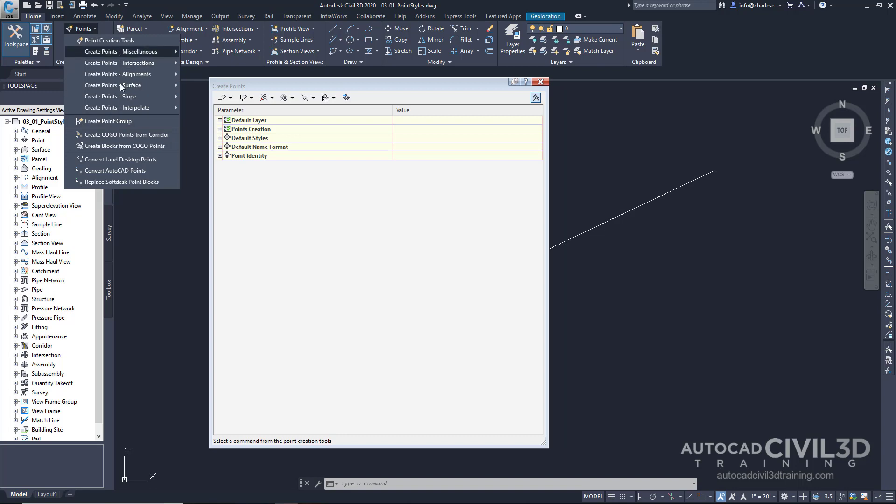
click(251, 86)
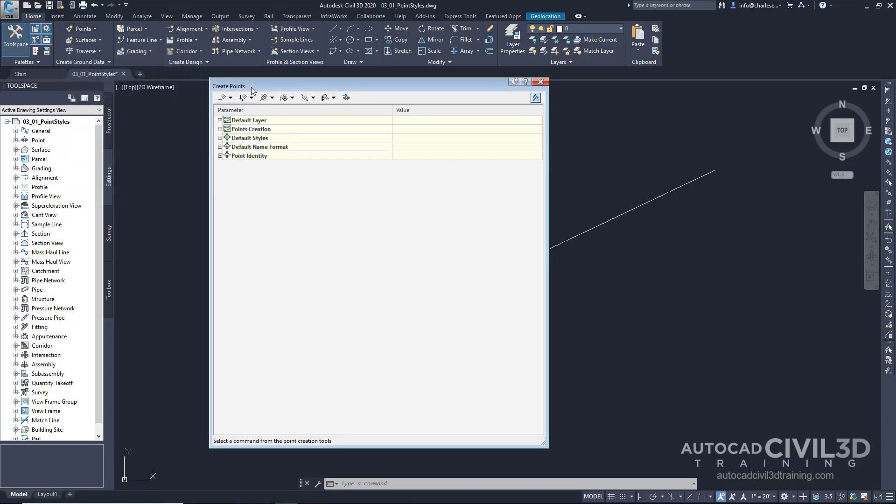
click(231, 97)
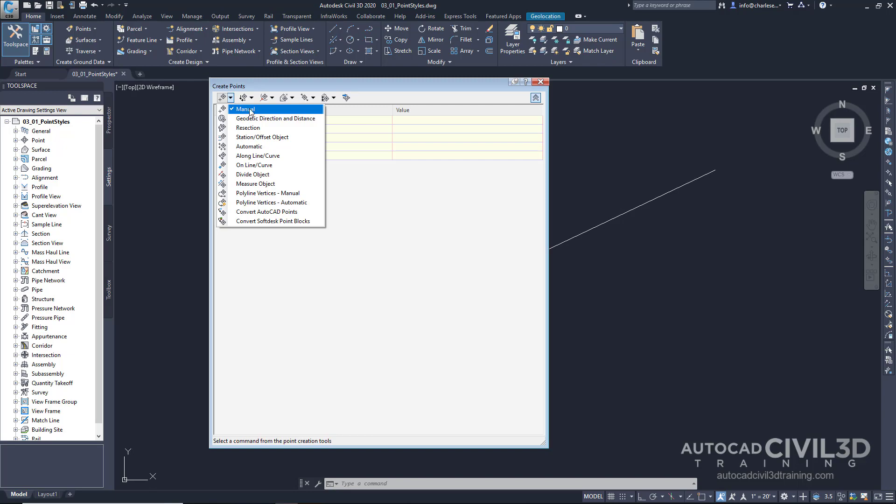
click(242, 109)
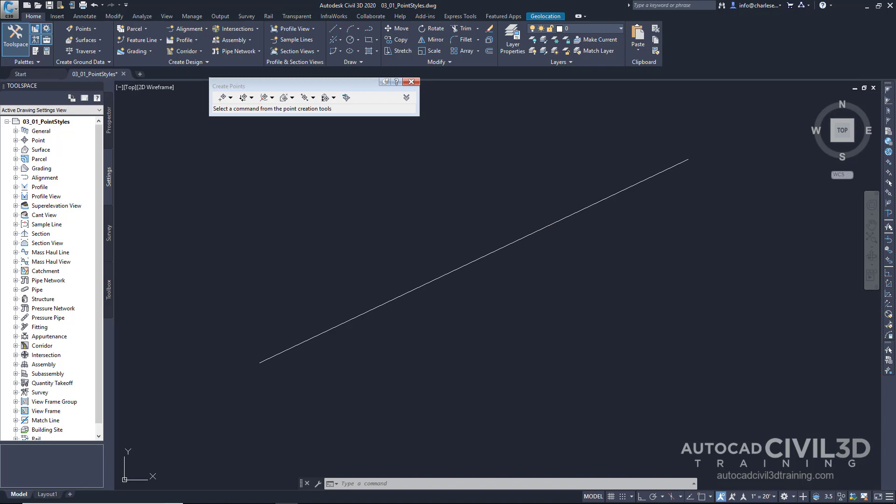
click(406, 97)
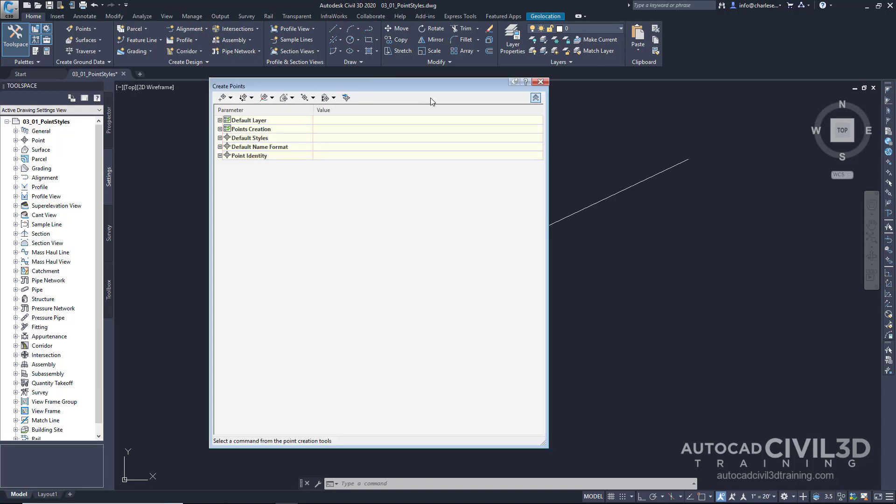
mouse_move(473, 142)
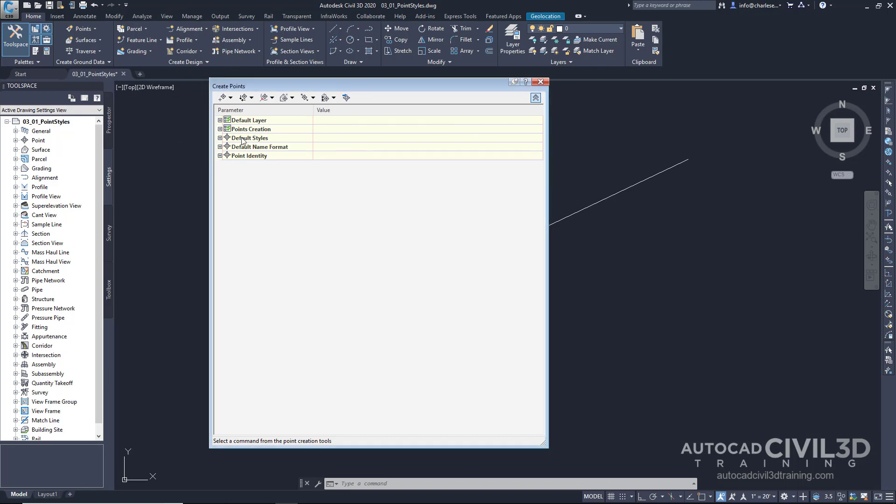
mouse_move(243, 143)
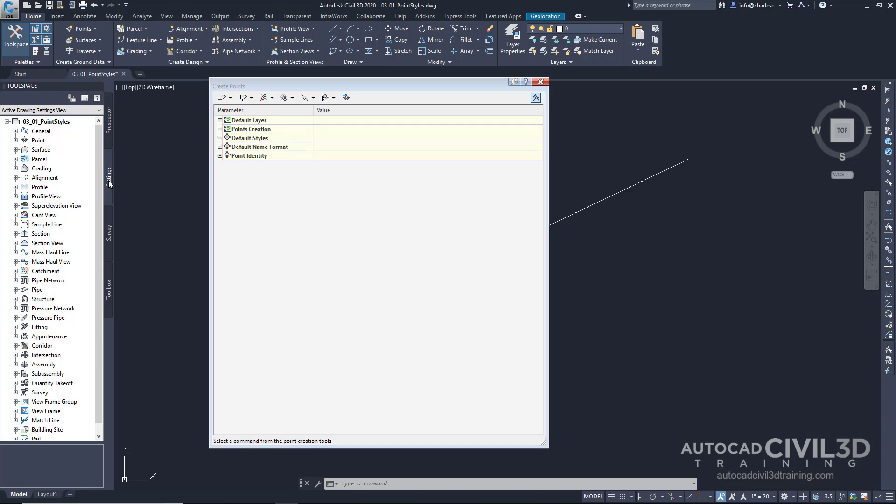
mouse_move(56, 148)
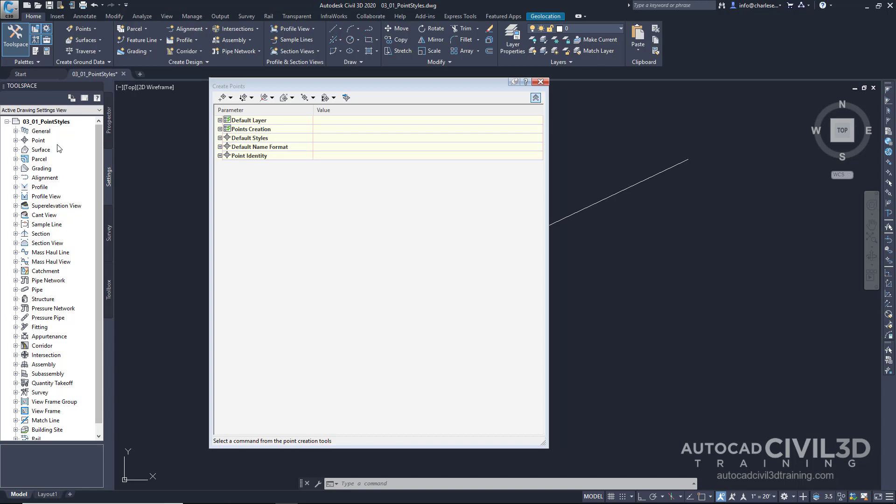
mouse_move(35, 182)
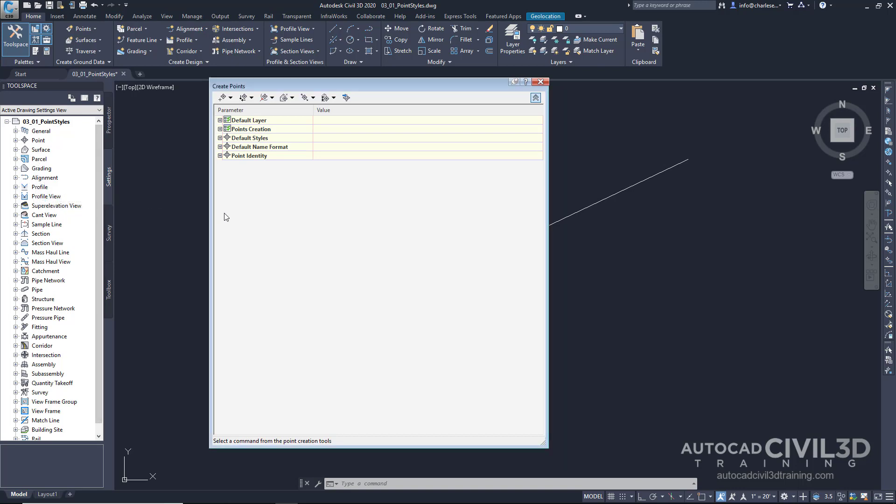
mouse_move(265, 177)
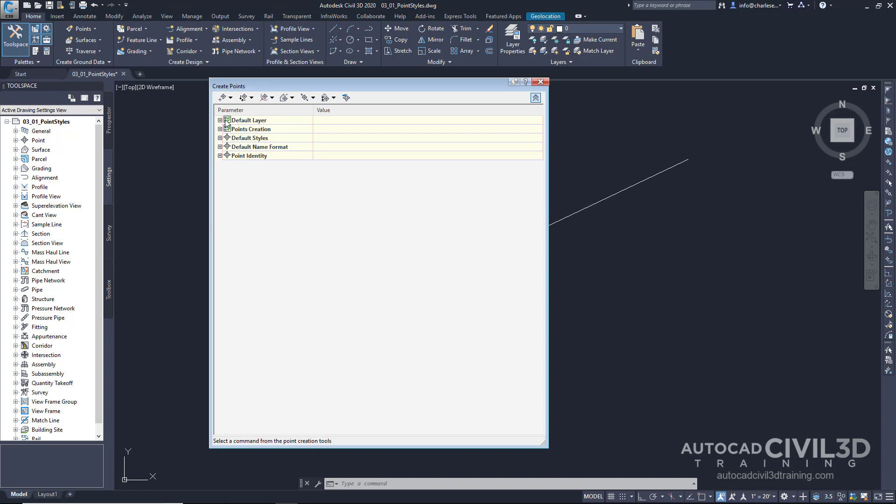
click(219, 120)
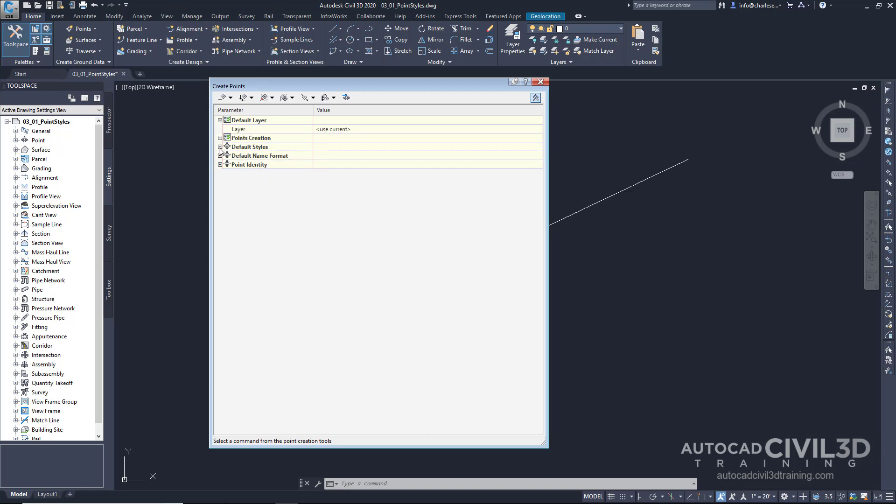
click(219, 147)
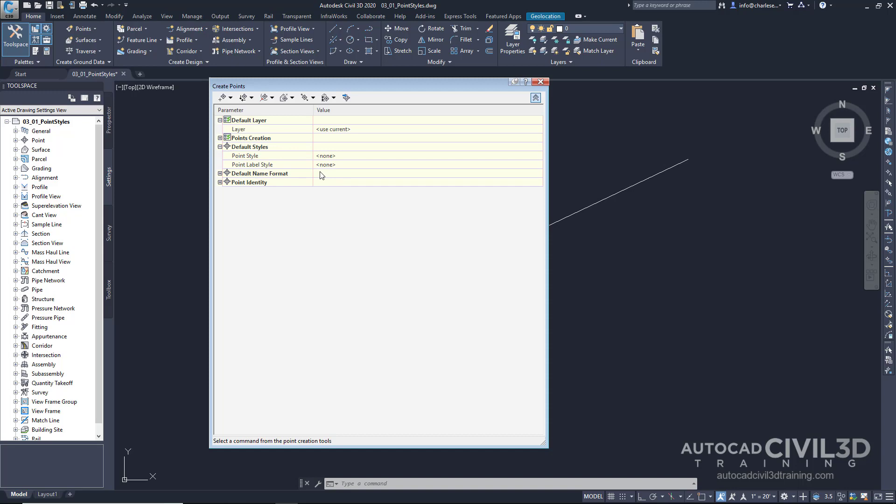
click(220, 173)
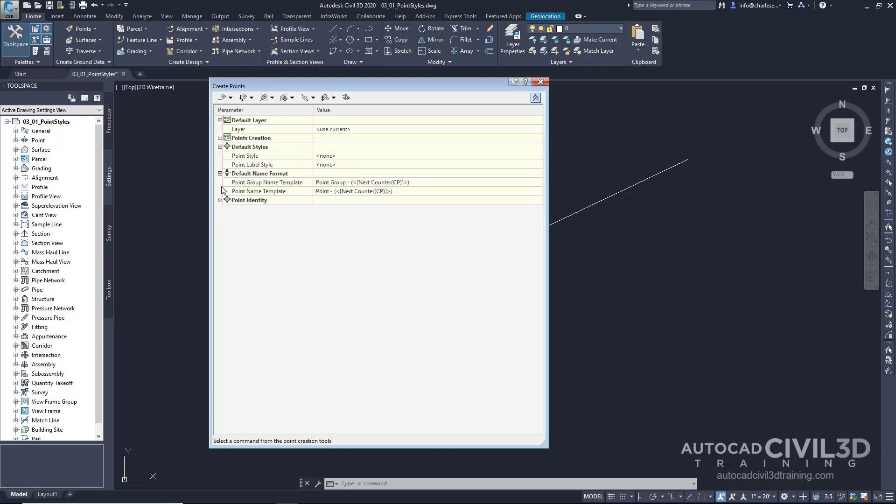
click(220, 200)
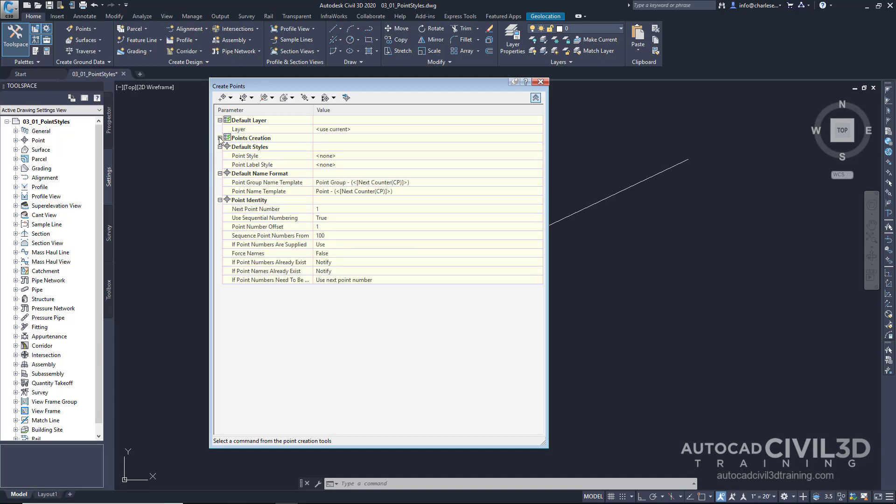
click(220, 138)
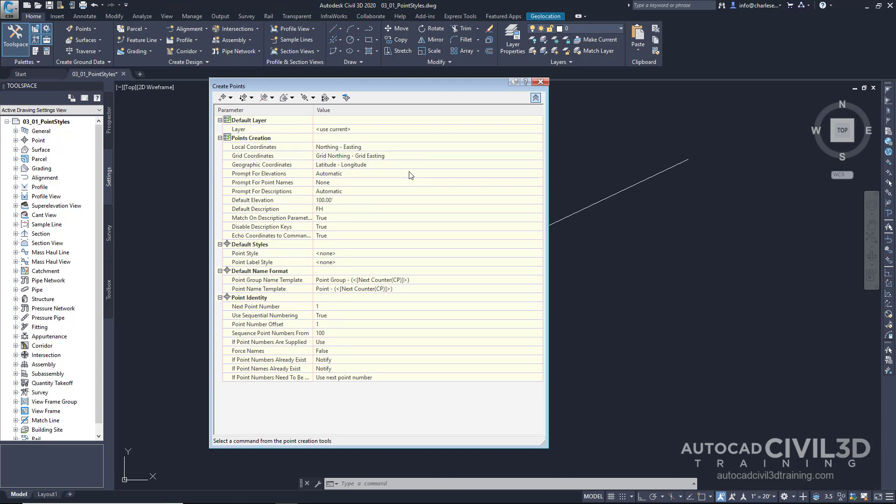
mouse_move(386, 160)
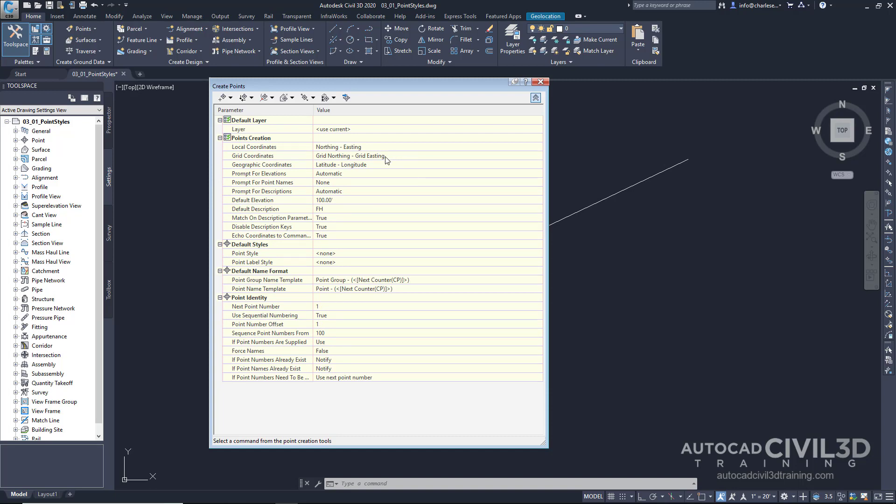
mouse_move(424, 198)
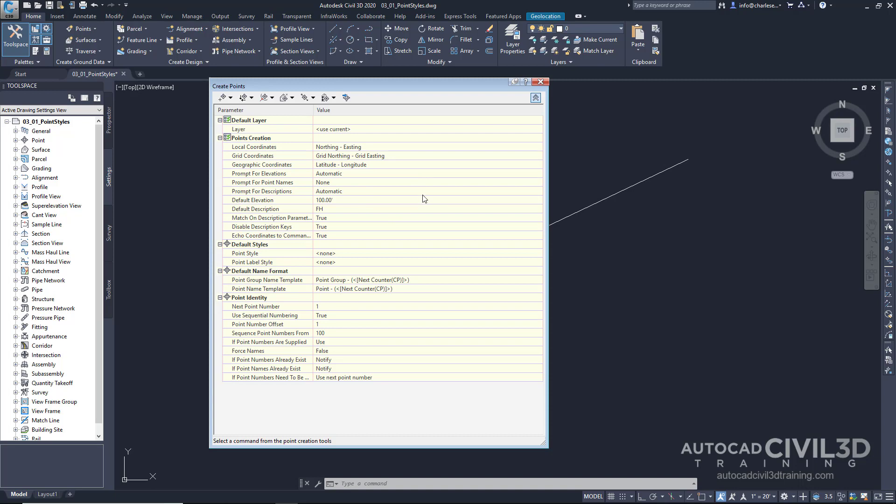
mouse_move(378, 203)
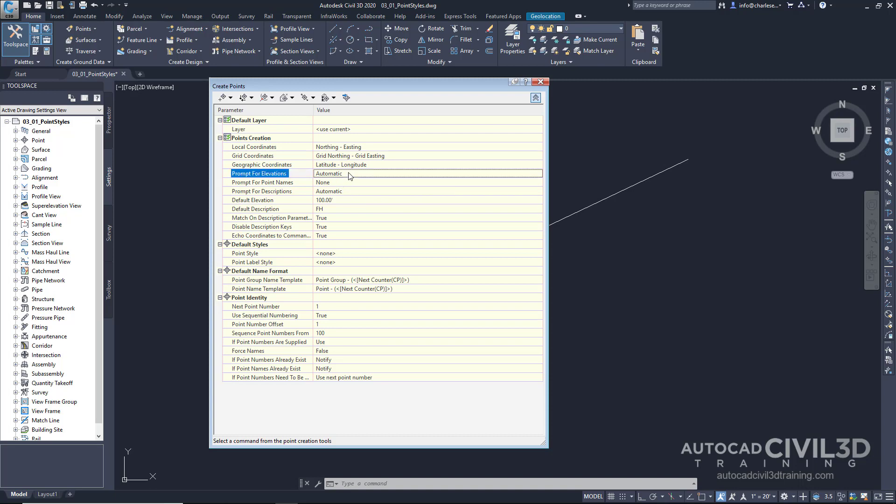
click(536, 173)
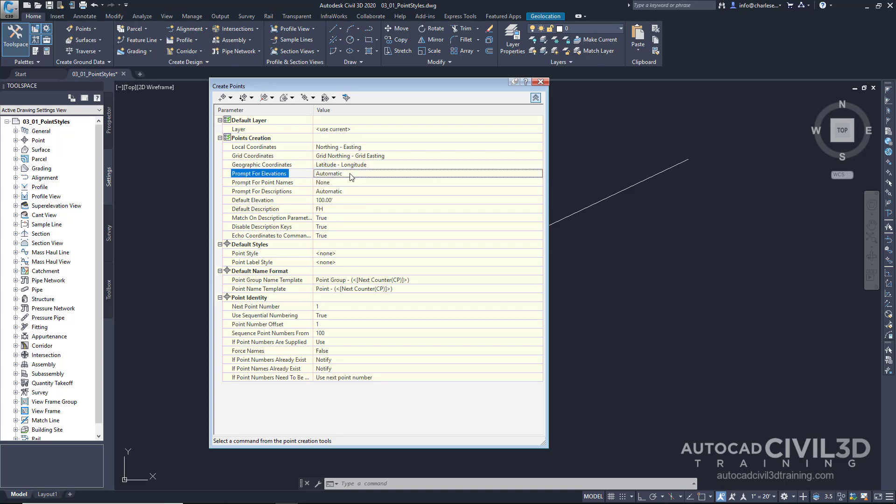
mouse_move(337, 204)
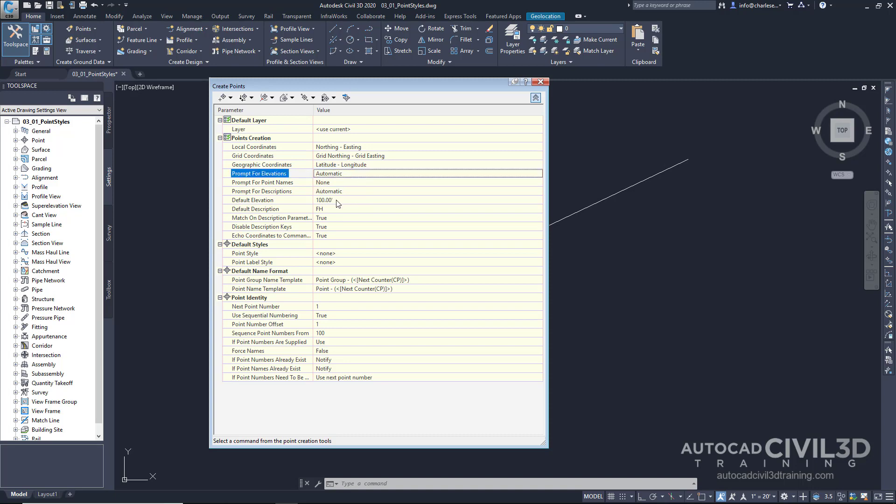
click(324, 200)
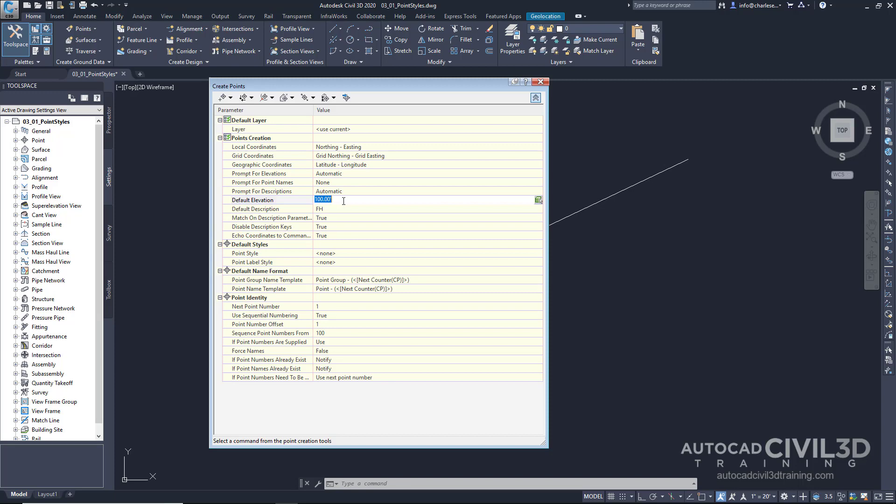
mouse_move(358, 201)
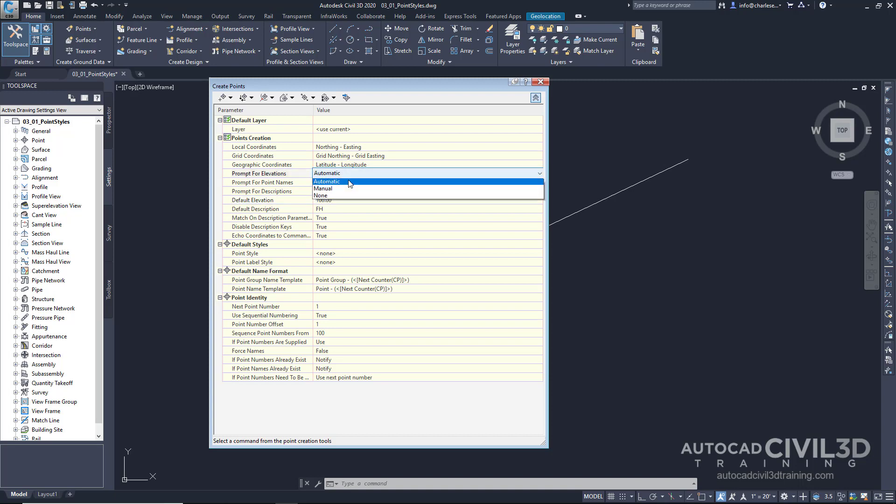
click(324, 189)
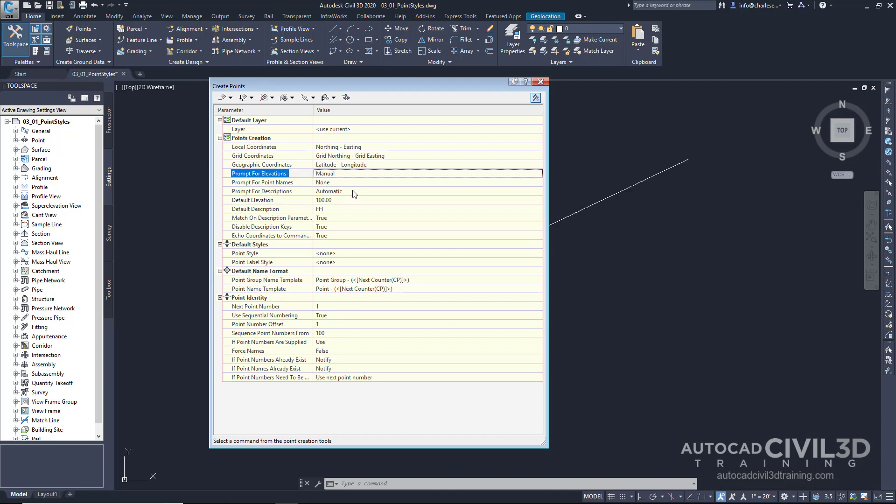
click(354, 191)
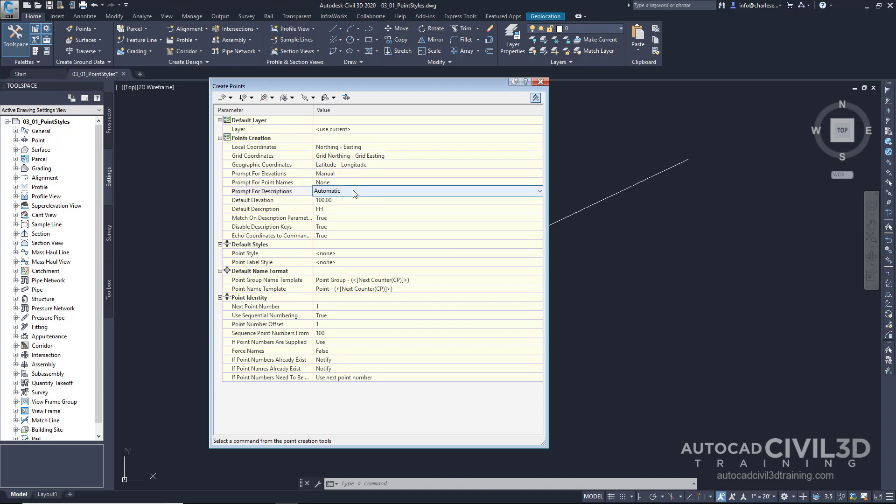
click(537, 190)
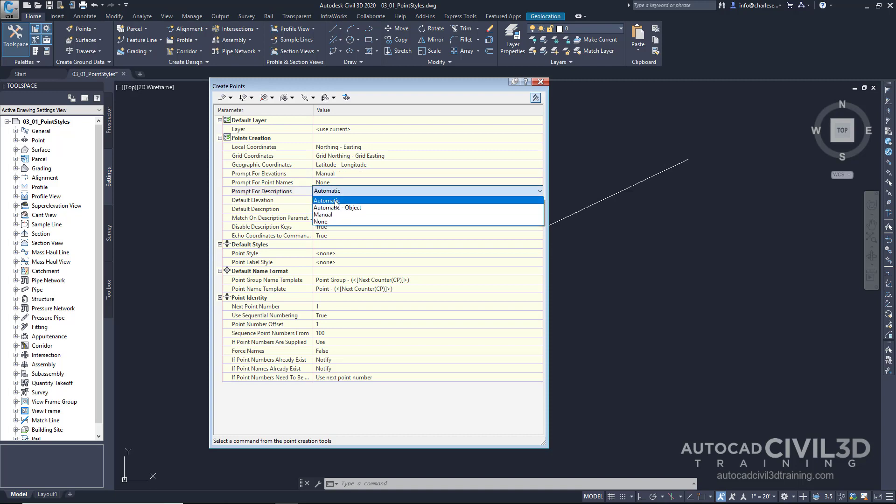
mouse_move(328, 215)
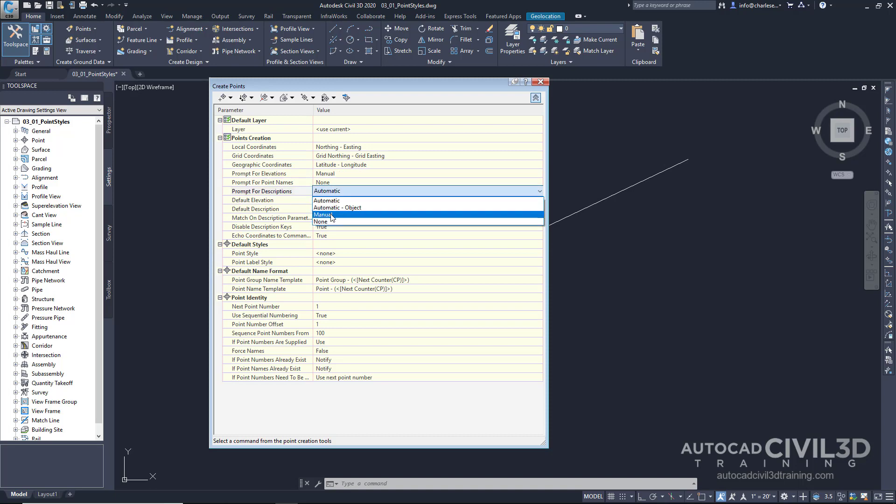
mouse_move(327, 200)
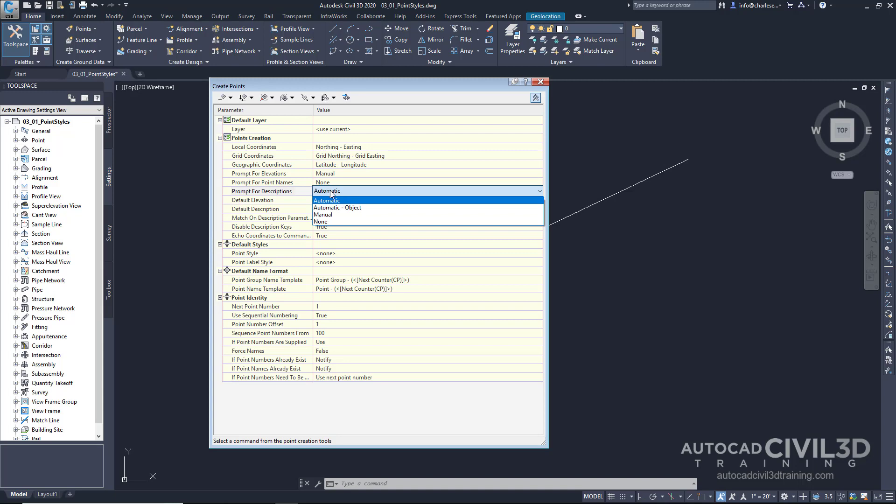
click(327, 199)
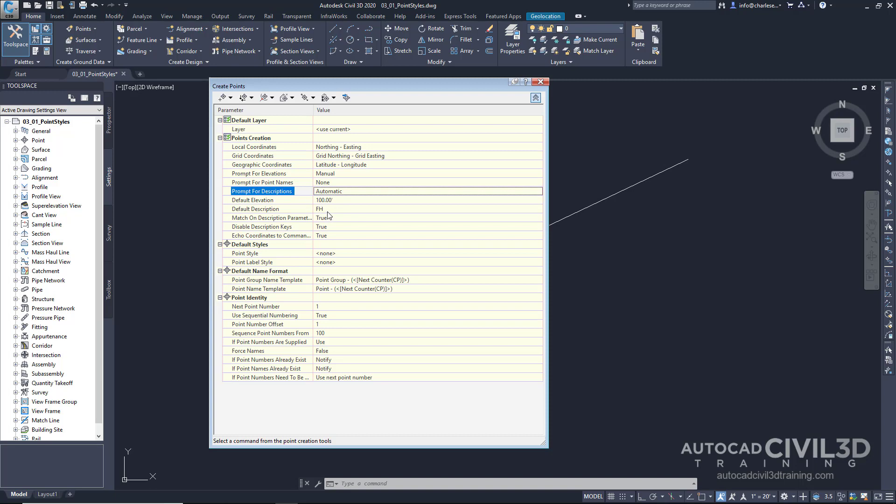
mouse_move(390, 156)
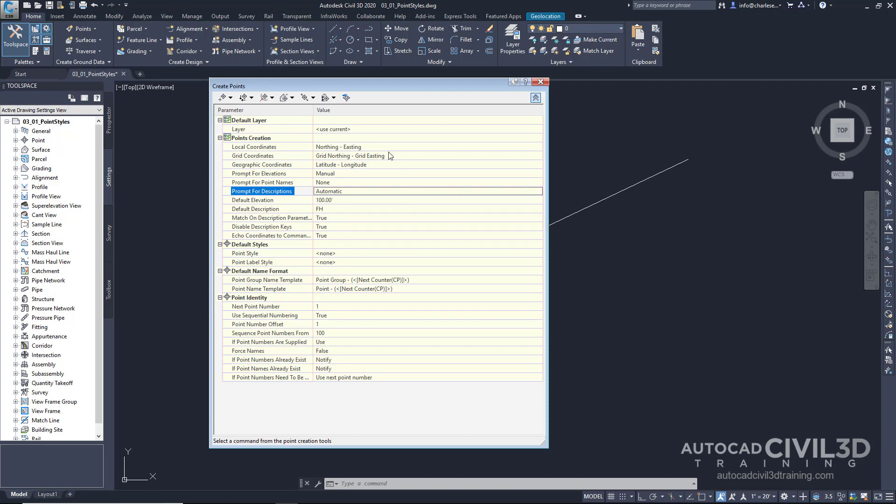
mouse_move(401, 197)
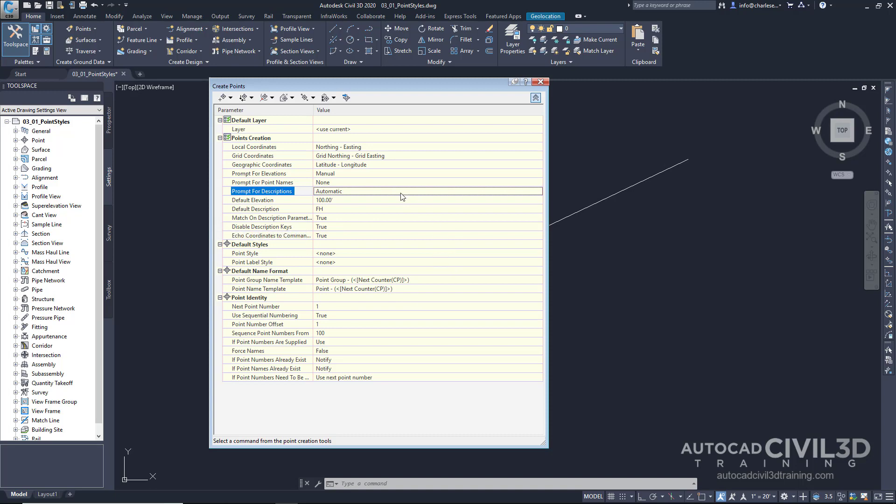
mouse_move(243, 106)
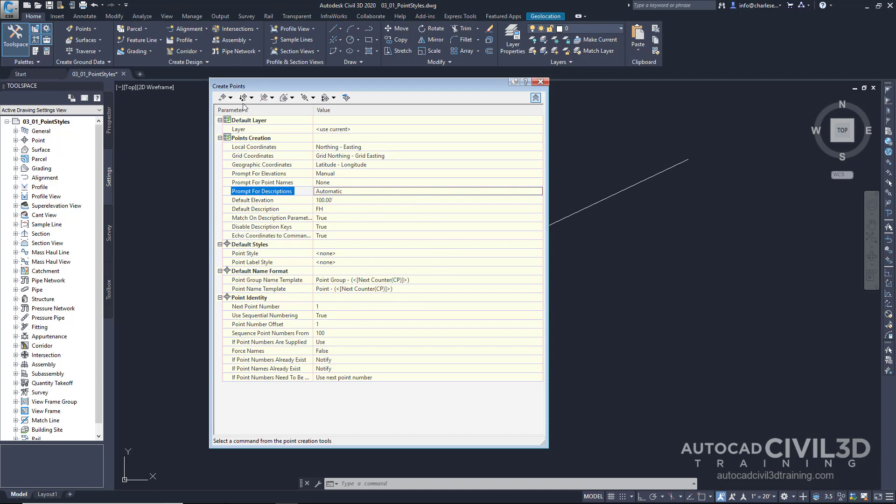
mouse_move(312, 291)
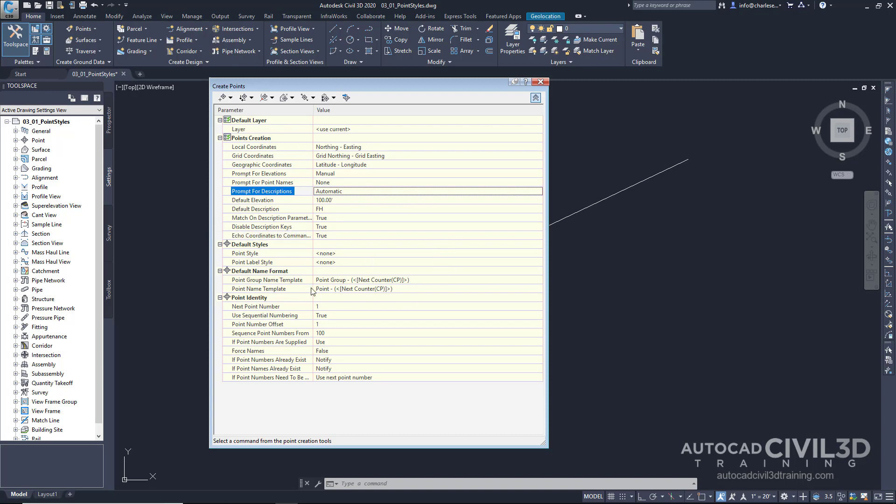
mouse_move(310, 318)
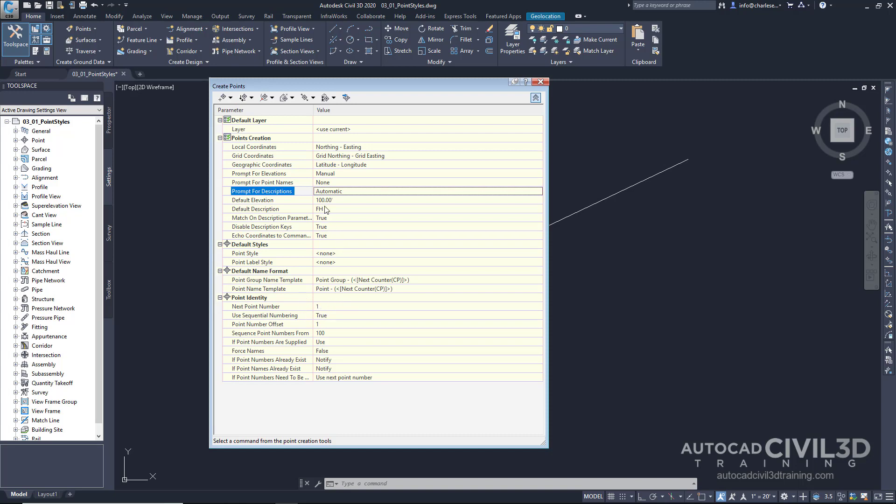
mouse_move(335, 204)
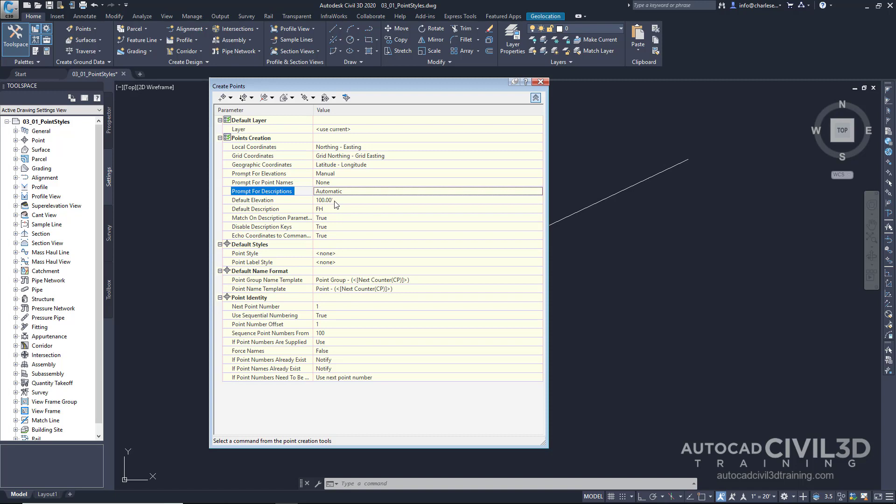
mouse_move(322, 207)
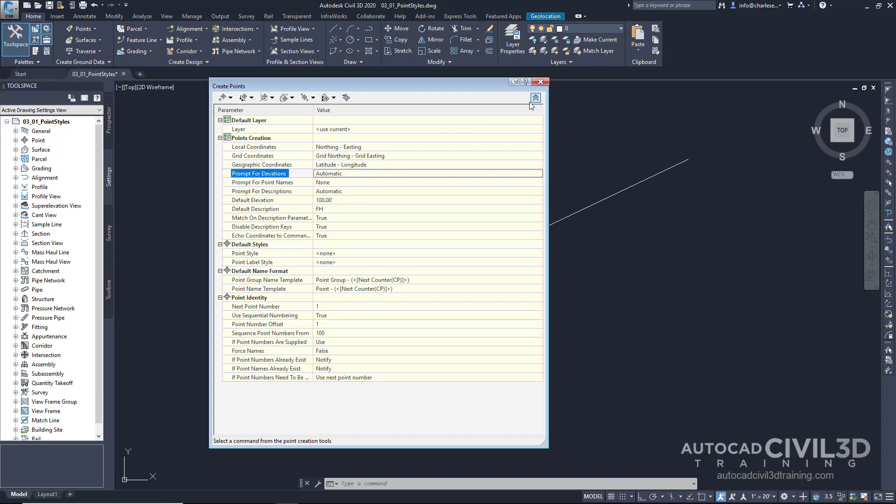
- Collapse the settings and start Manual point placement from the Miscellaneous methods
click(536, 98)
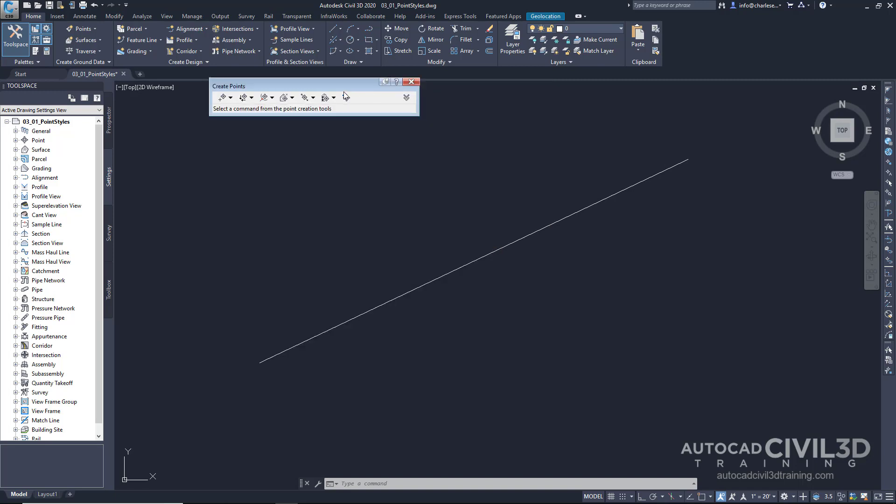
click(230, 97)
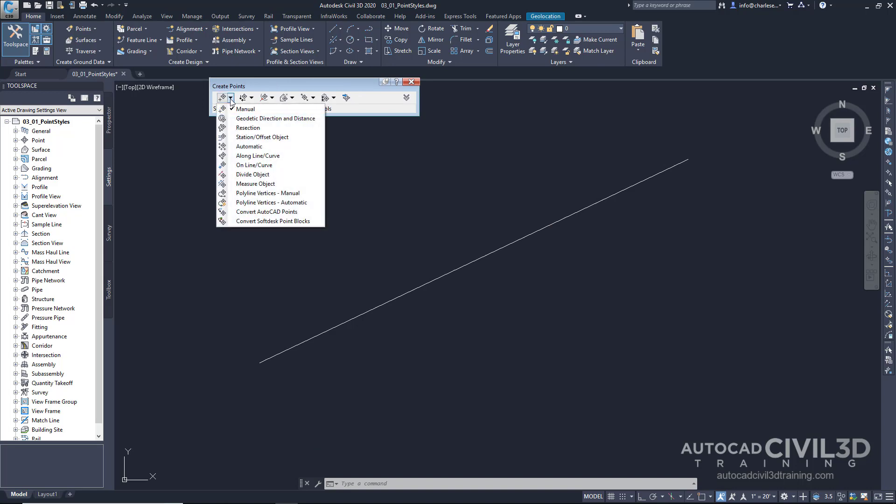
click(246, 109)
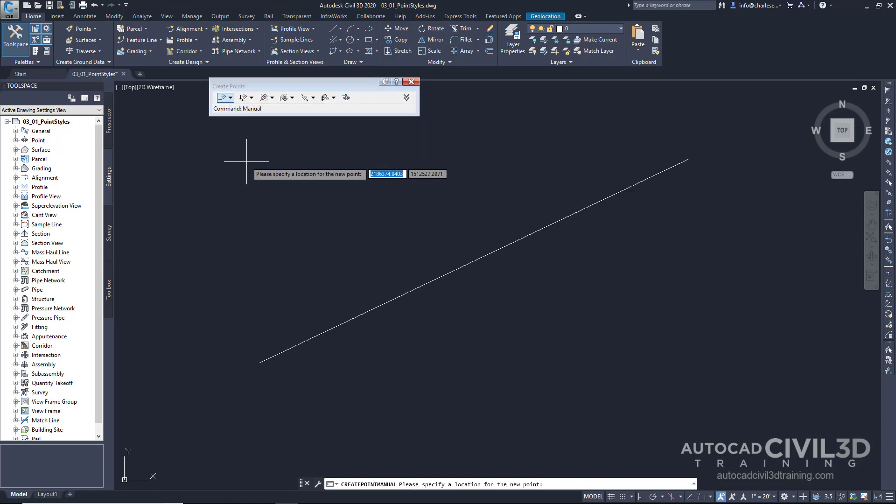
mouse_move(358, 458)
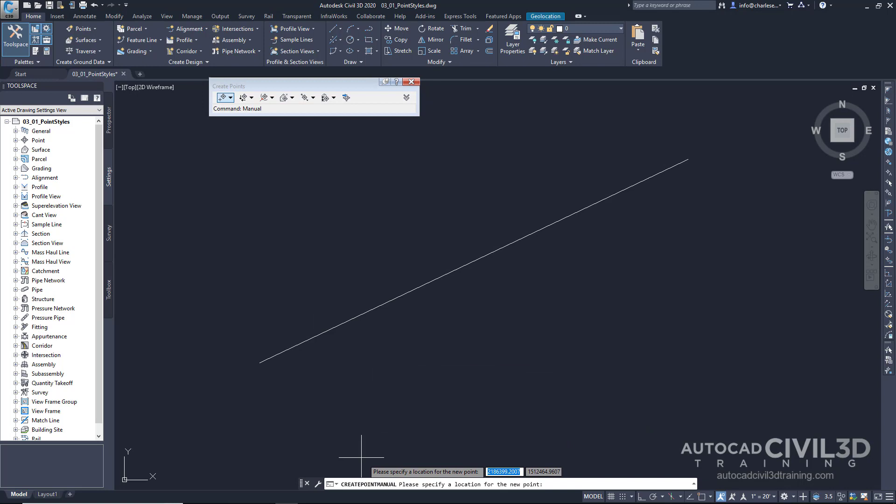
mouse_move(433, 428)
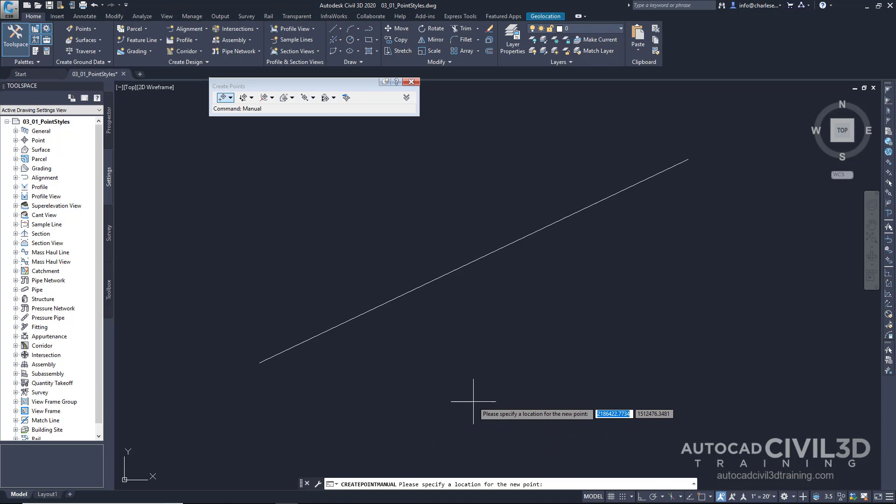
mouse_move(464, 393)
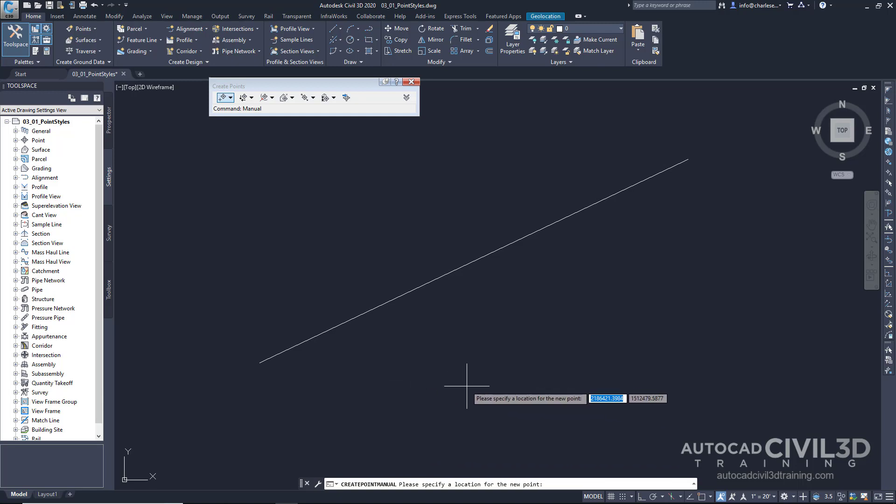
mouse_move(455, 394)
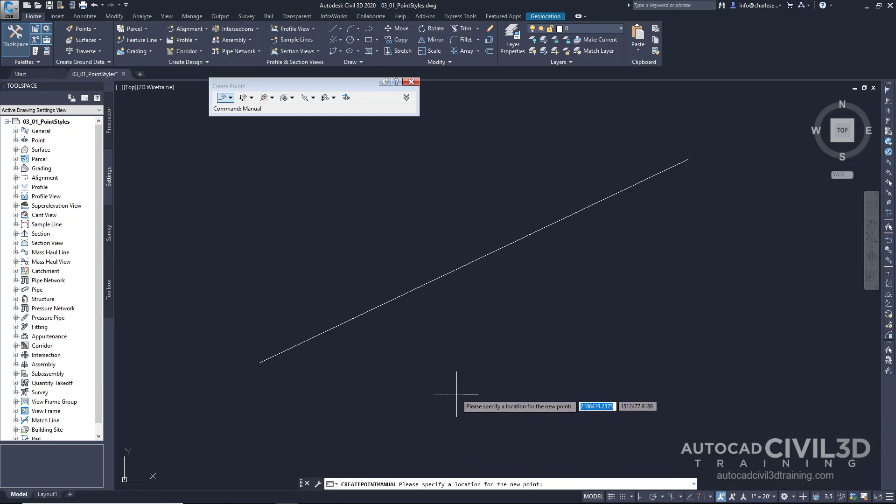
mouse_move(449, 383)
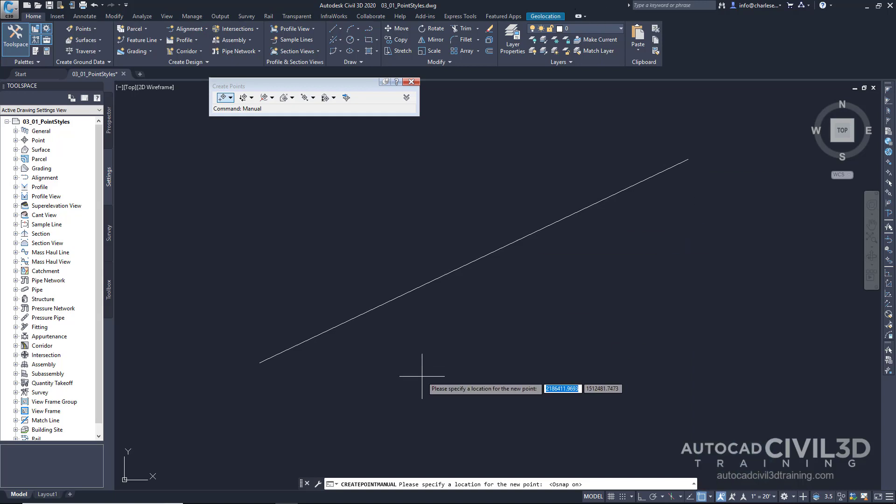
mouse_move(258, 363)
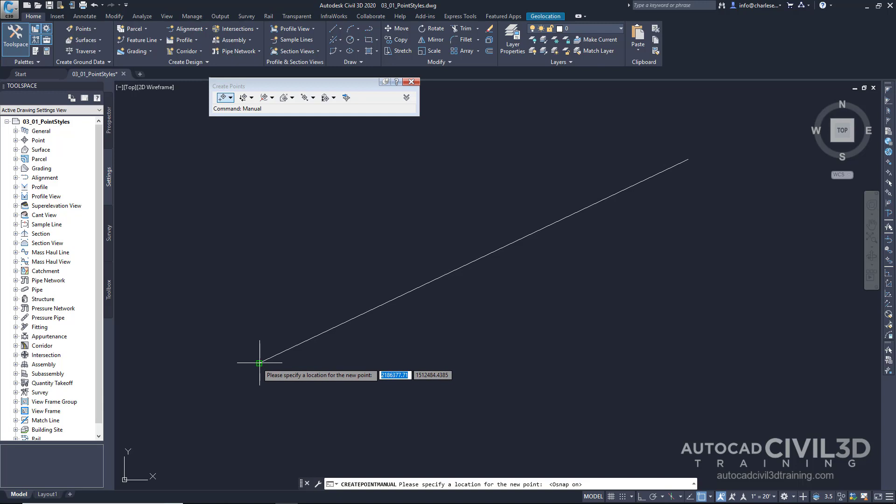
- Place COGO points 1 and 2 at the two endpoints of the line, each labelled 100.00 FH
click(259, 363)
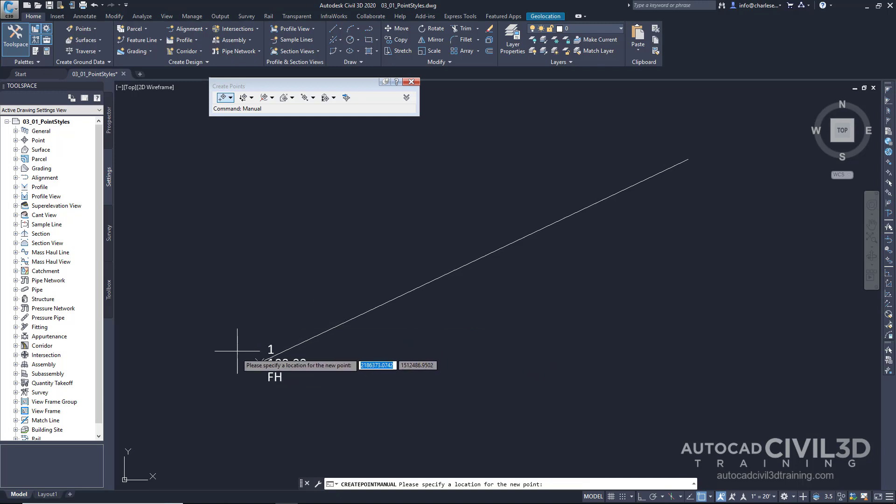
mouse_move(269, 345)
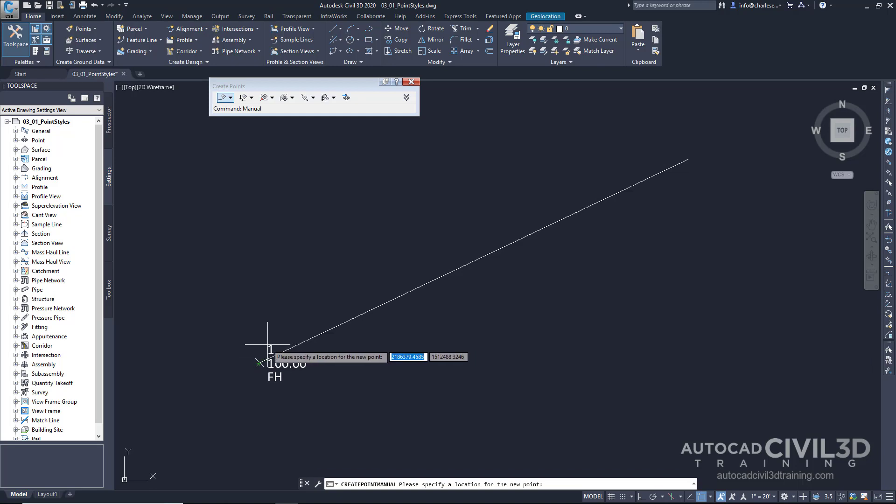
mouse_move(309, 377)
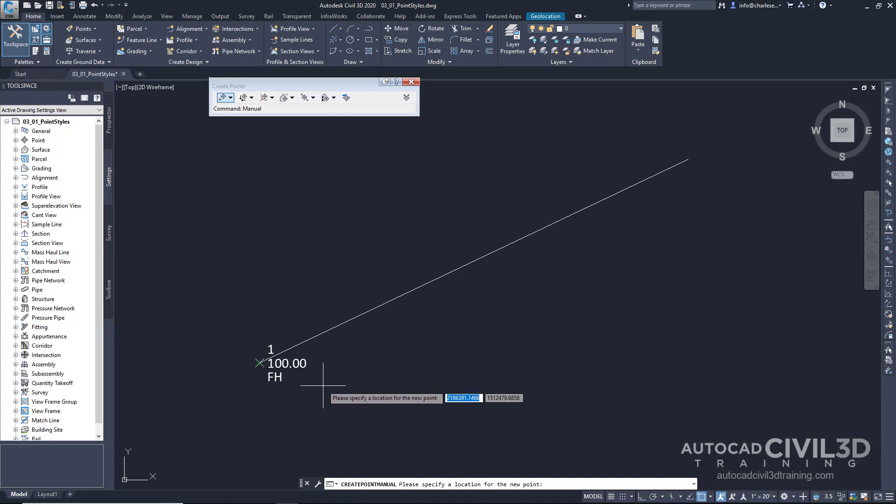
mouse_move(702, 154)
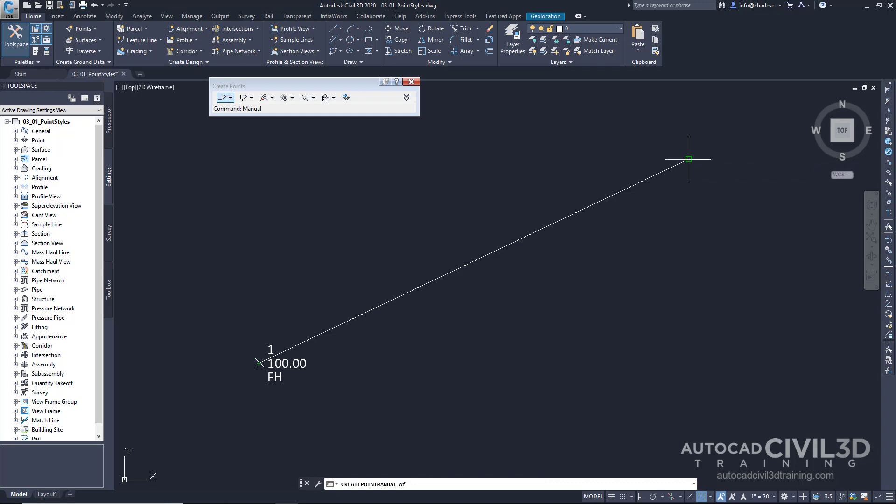
mouse_move(689, 158)
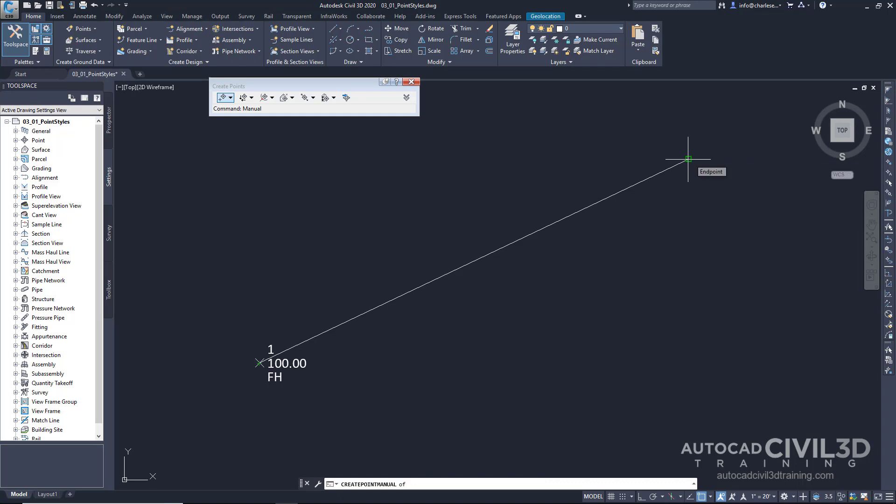
click(688, 158)
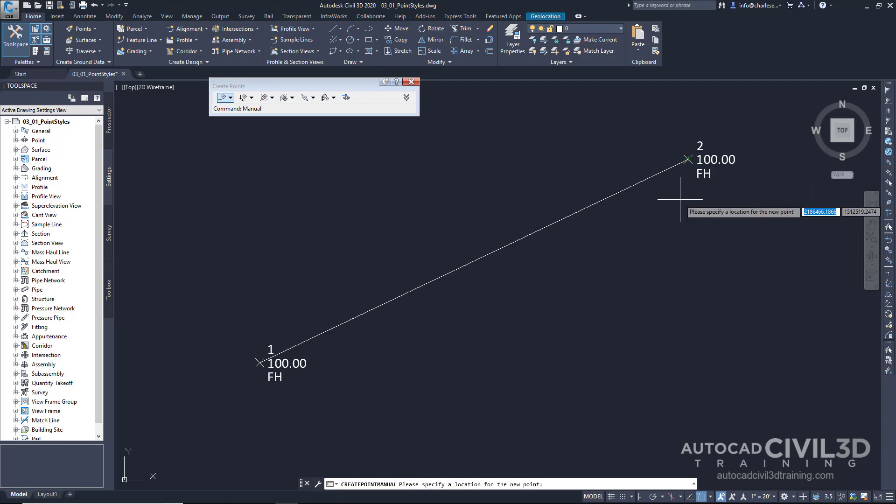
mouse_move(708, 228)
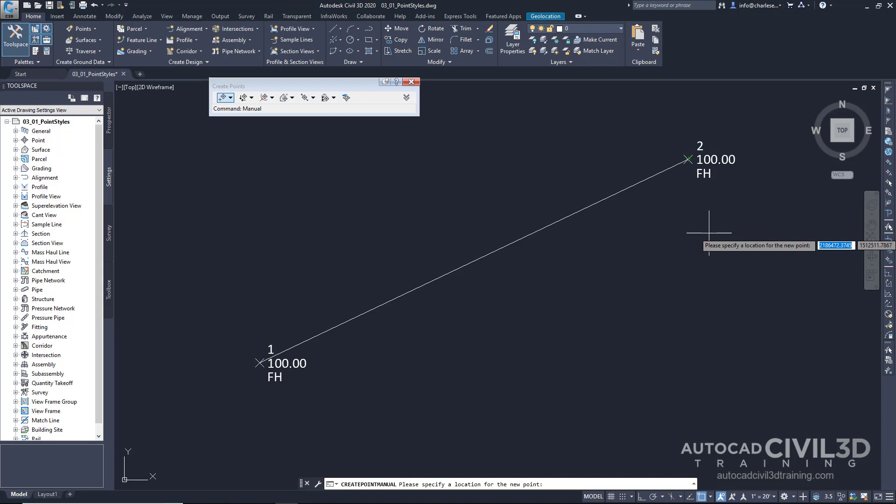
mouse_move(762, 164)
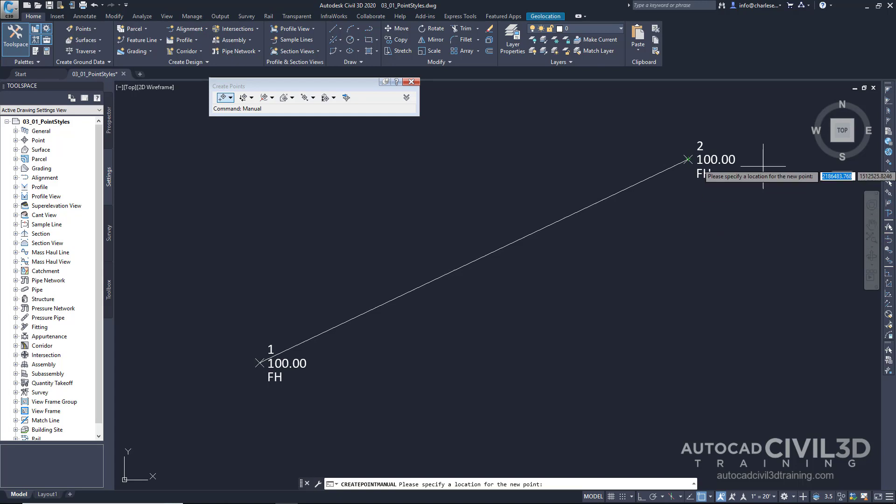
mouse_move(716, 120)
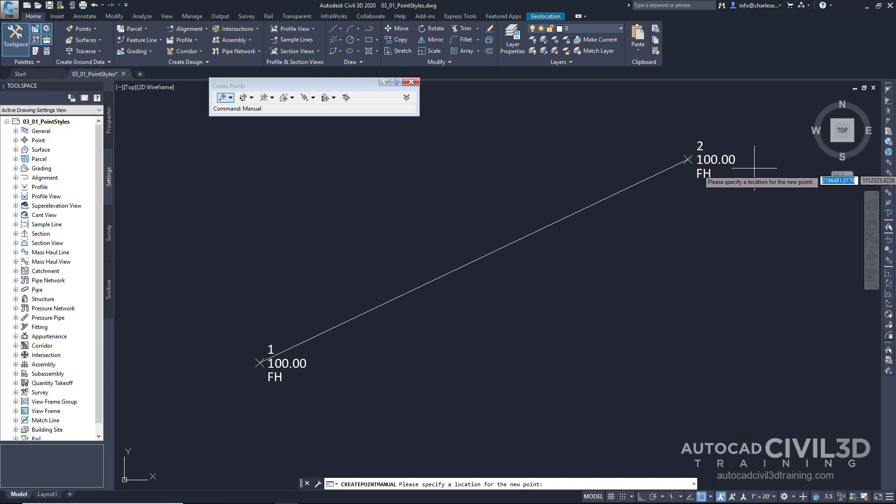
mouse_move(730, 226)
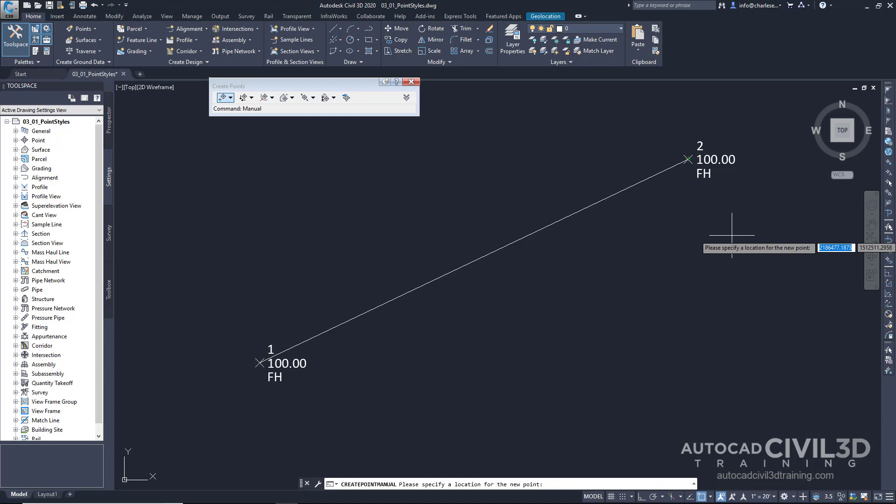
mouse_move(706, 247)
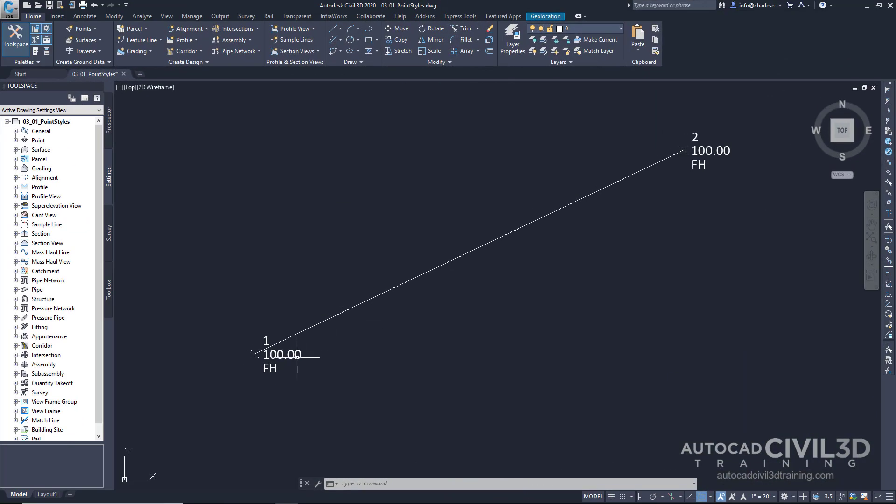
- Show point 1's properties docked beside the drawing and start editing its Point Label Style
click(254, 353)
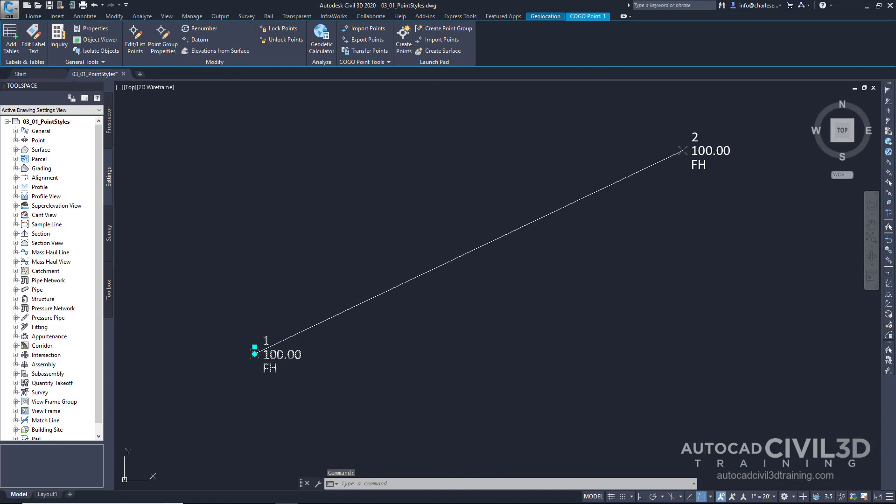
mouse_move(352, 105)
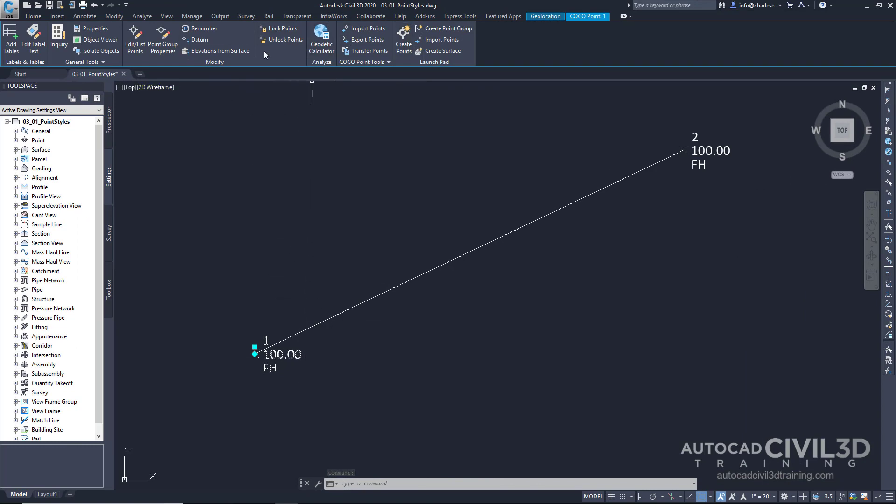
mouse_move(97, 39)
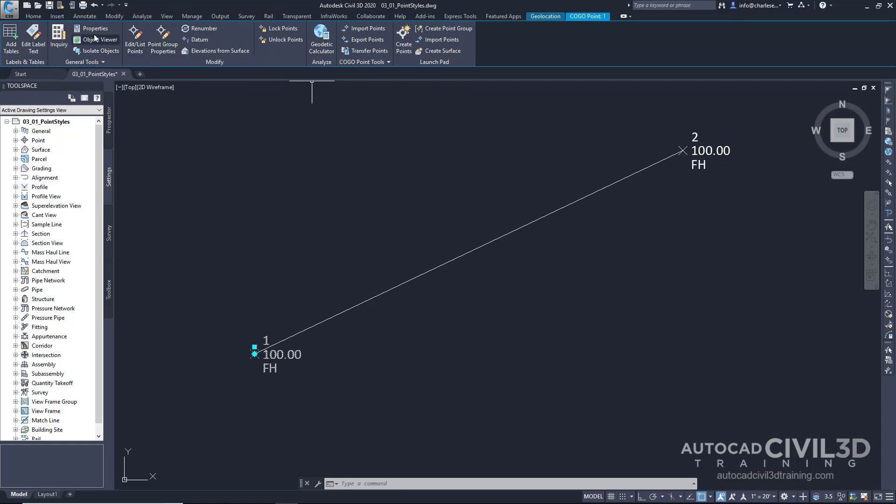
click(96, 29)
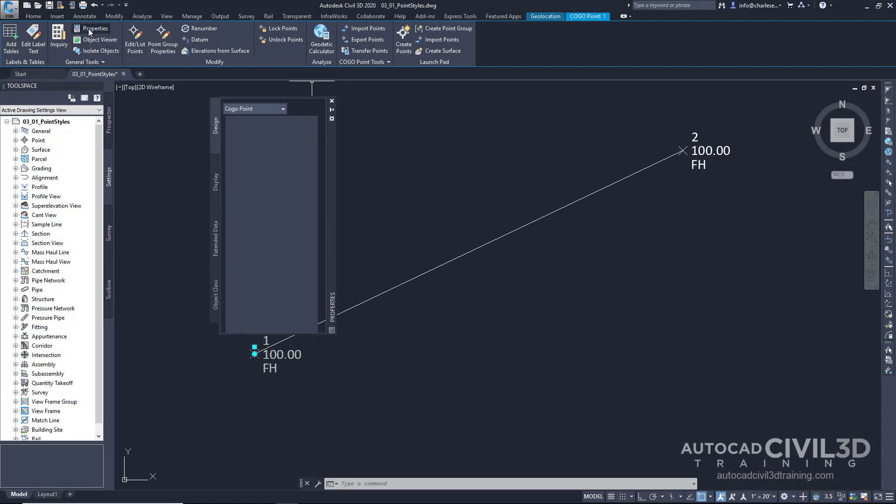
click(95, 29)
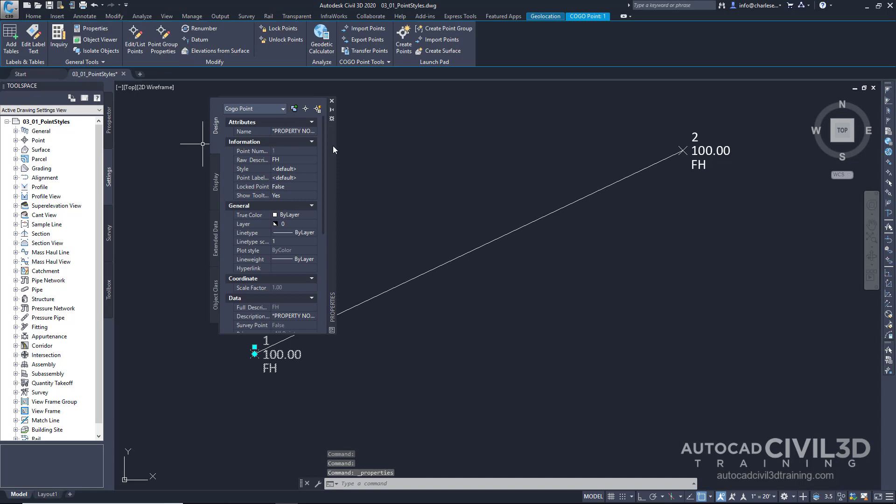
click(330, 101)
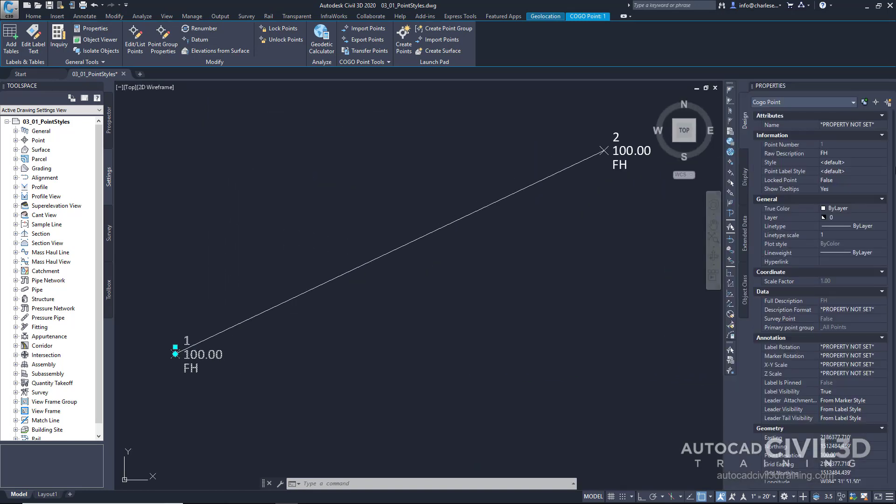
mouse_move(133, 309)
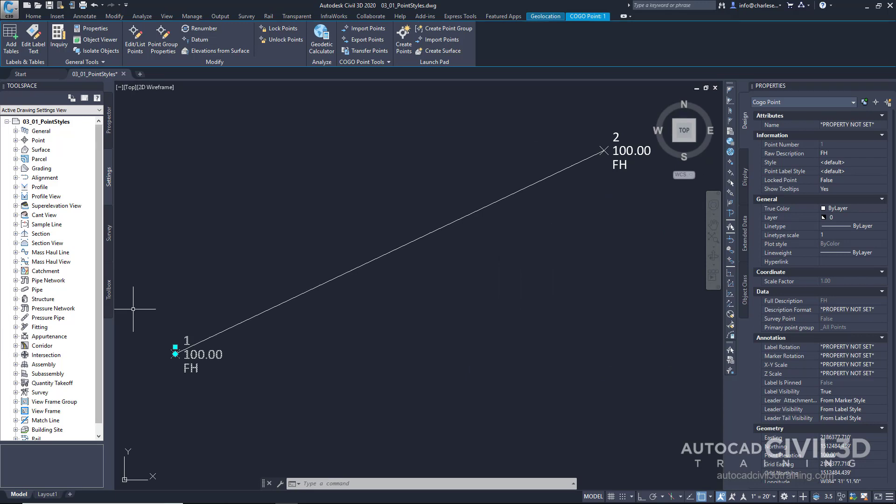
mouse_move(159, 387)
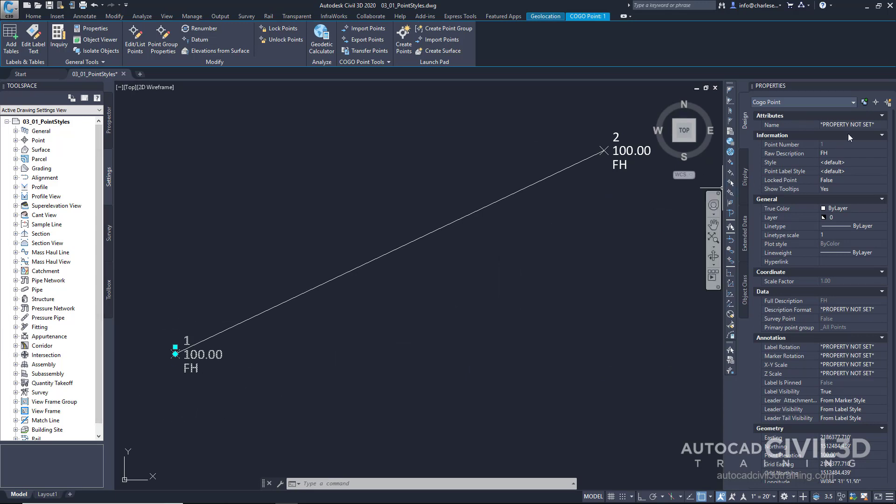
mouse_move(817, 150)
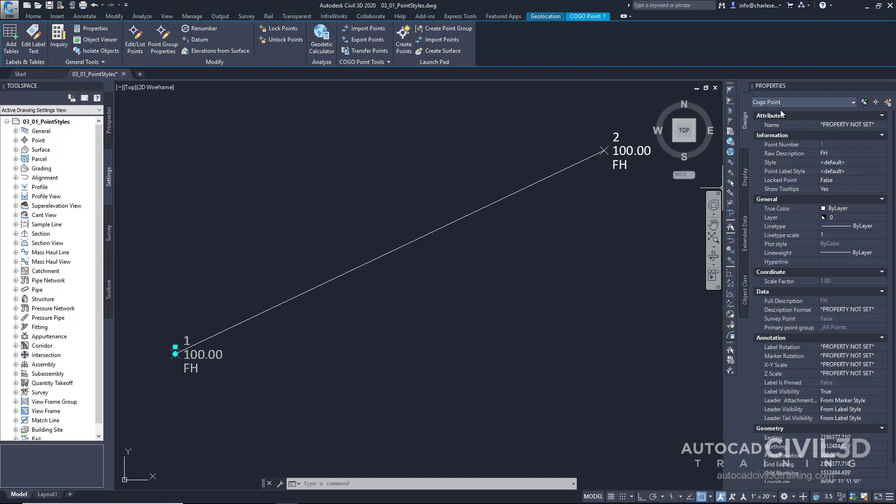
mouse_move(781, 163)
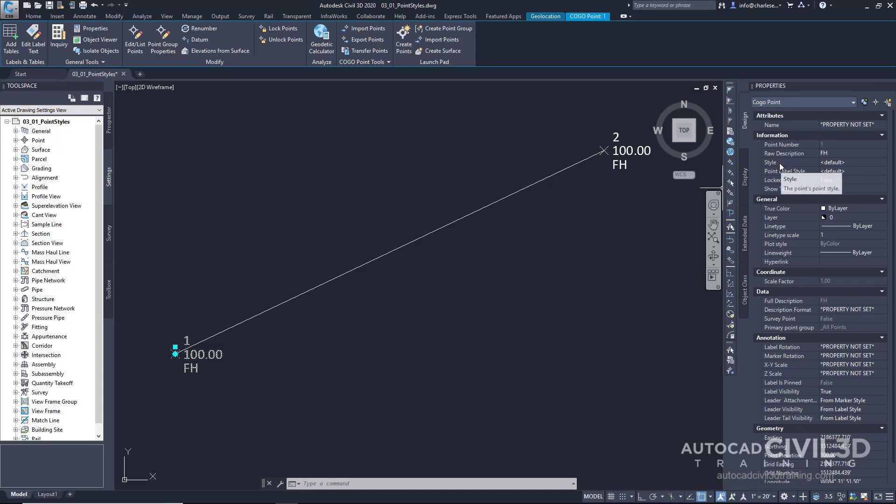
mouse_move(794, 176)
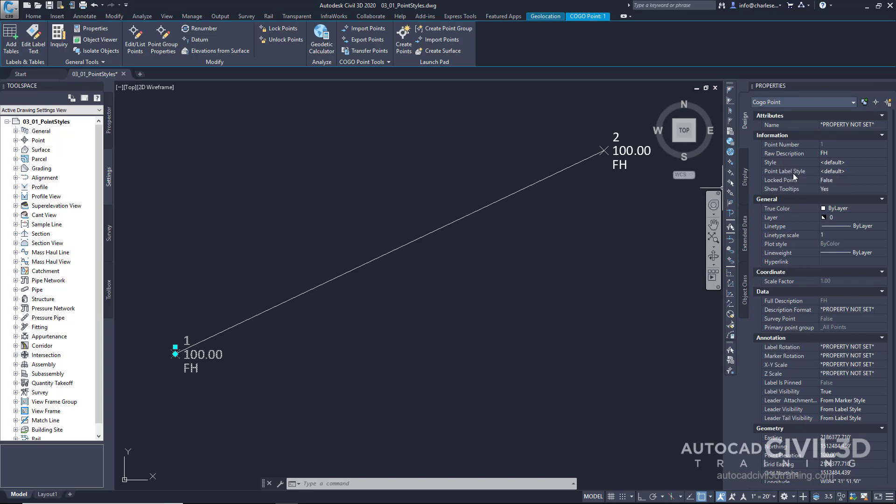
mouse_move(785, 171)
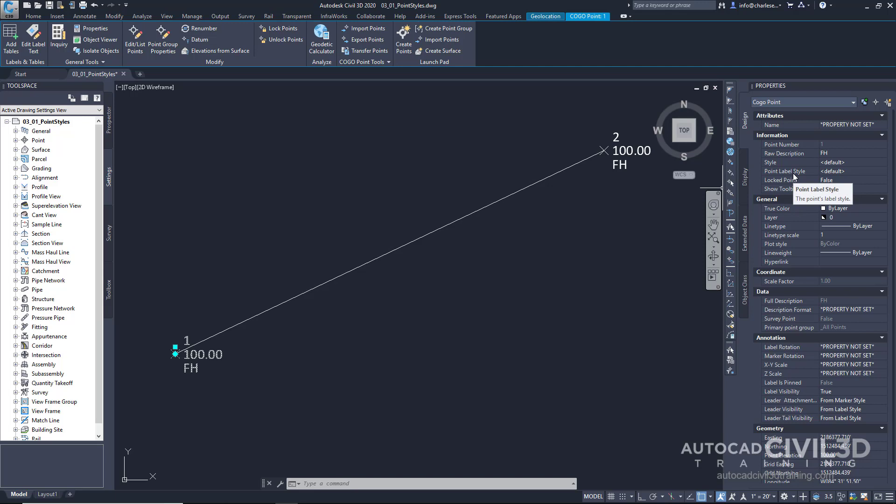
mouse_move(794, 137)
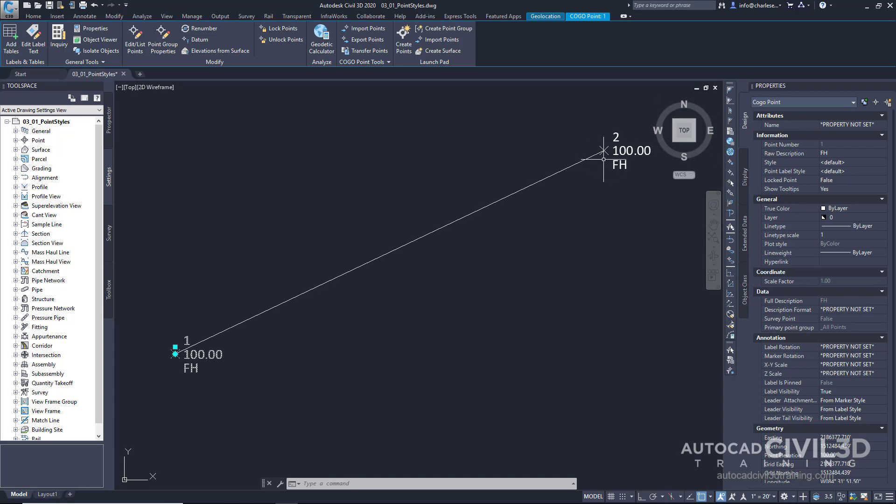
mouse_move(601, 151)
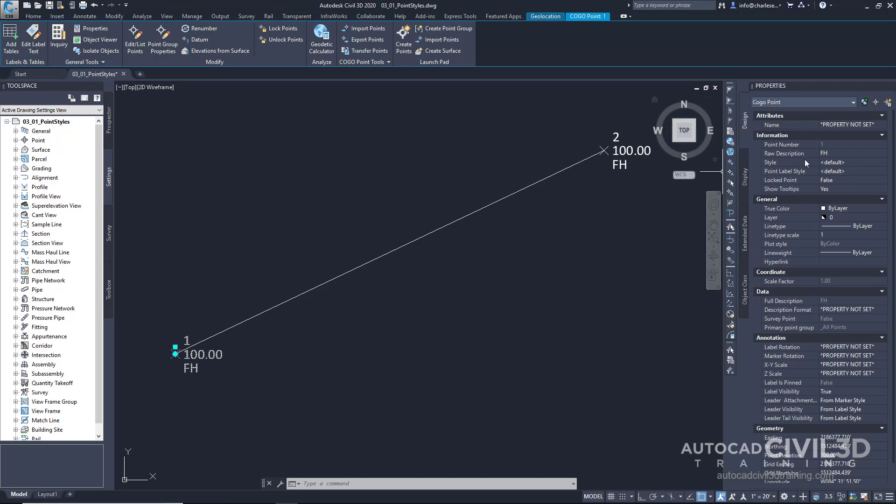
mouse_move(780, 171)
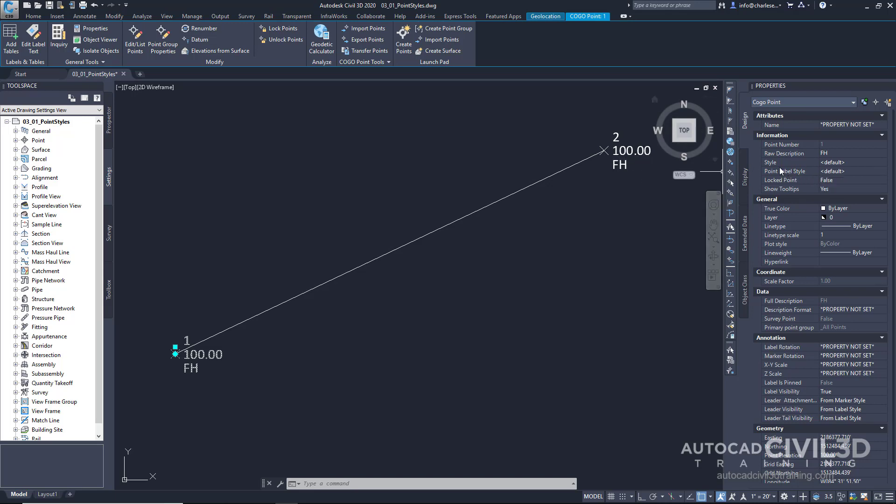
click(851, 162)
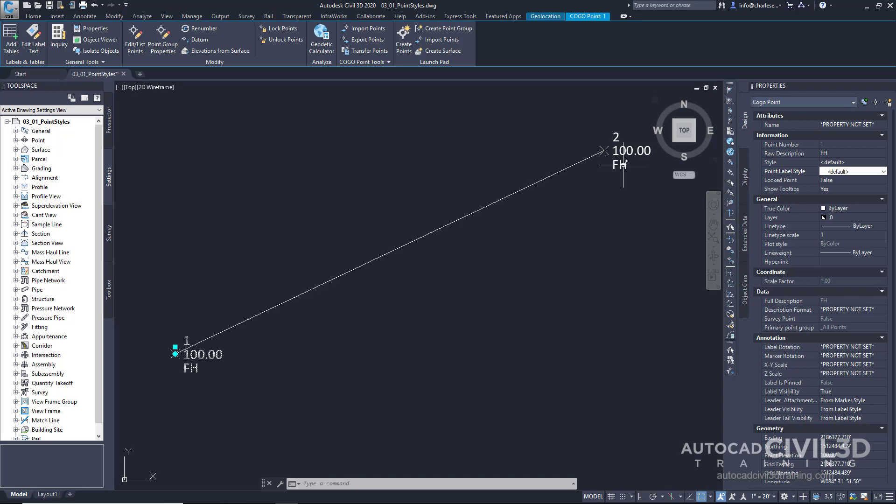
mouse_move(537, 173)
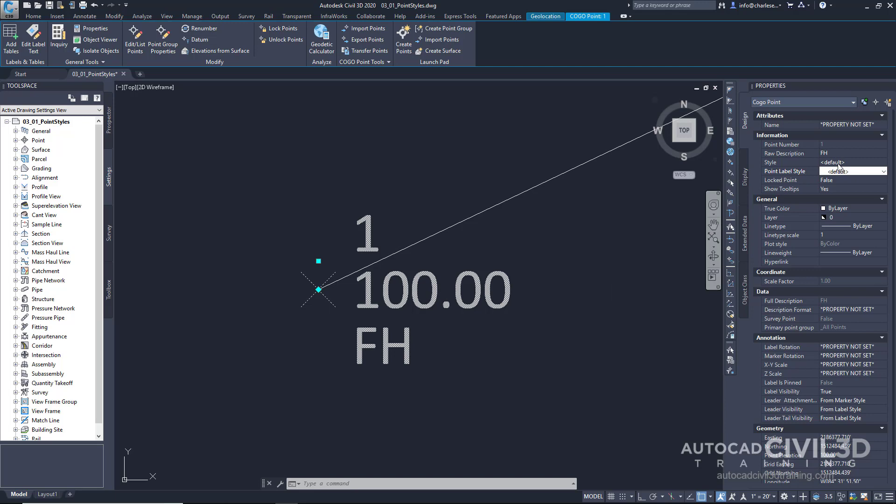
click(881, 162)
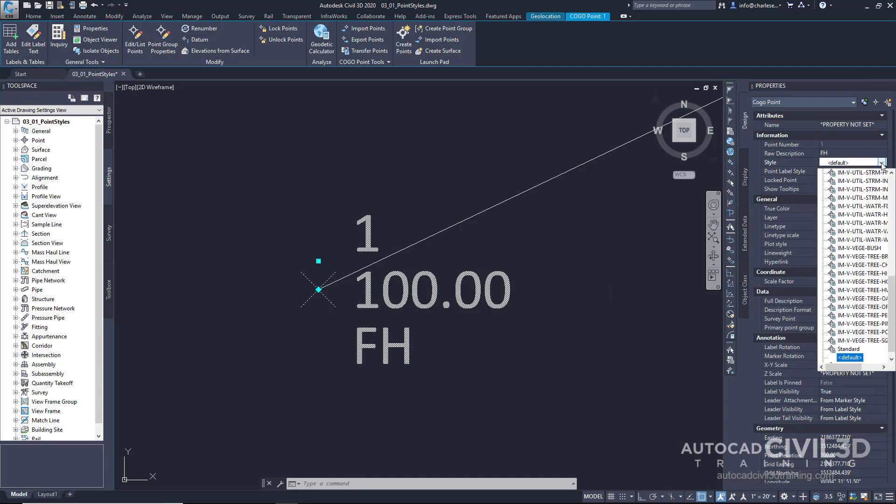
mouse_move(873, 172)
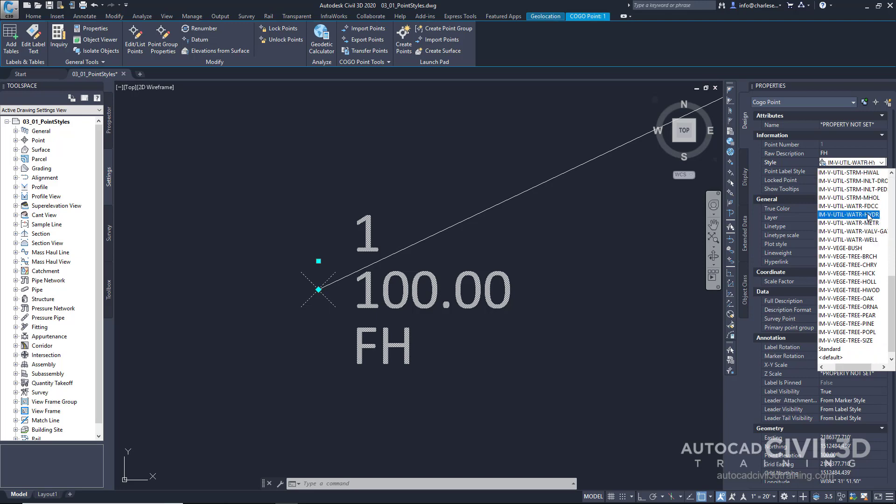
click(848, 214)
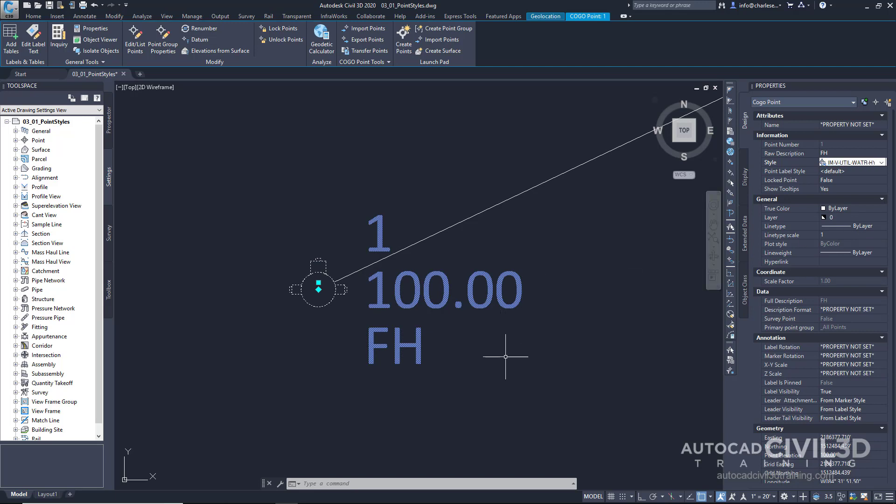
mouse_move(312, 319)
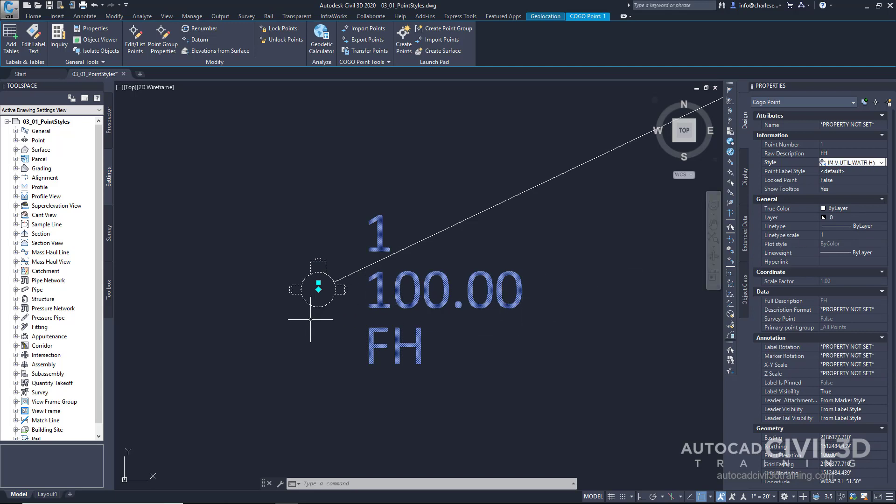
mouse_move(269, 251)
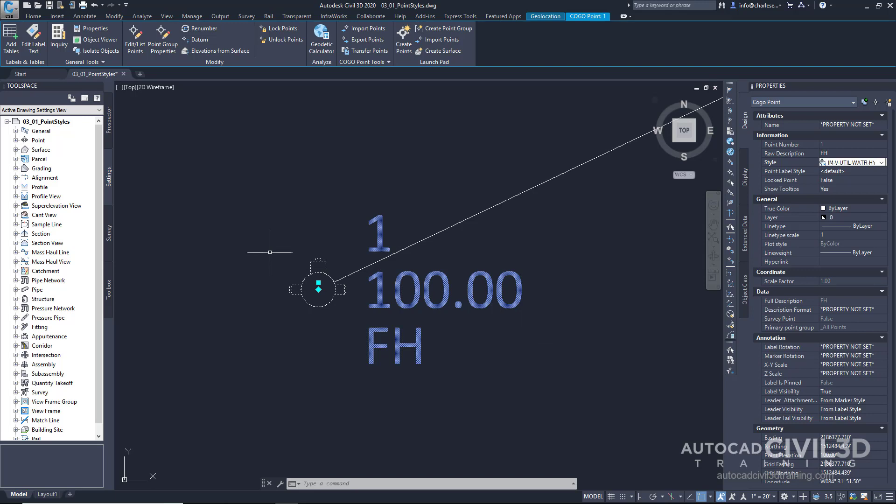
mouse_move(267, 267)
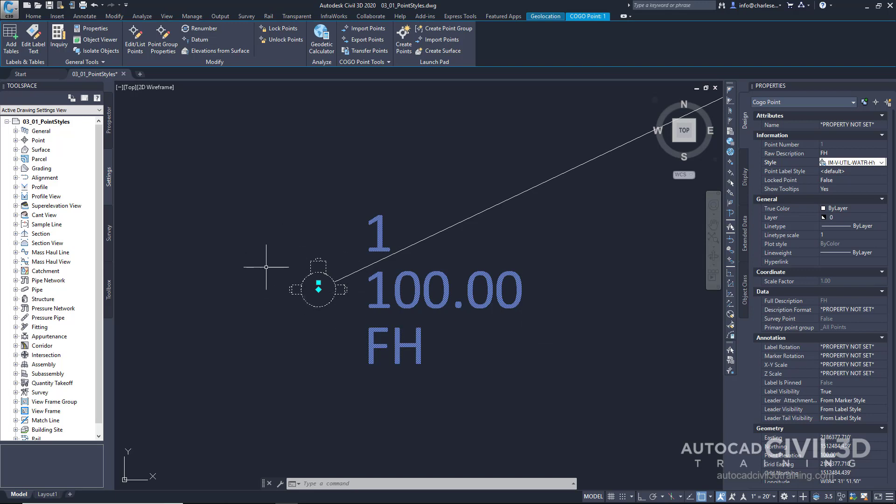
mouse_move(308, 317)
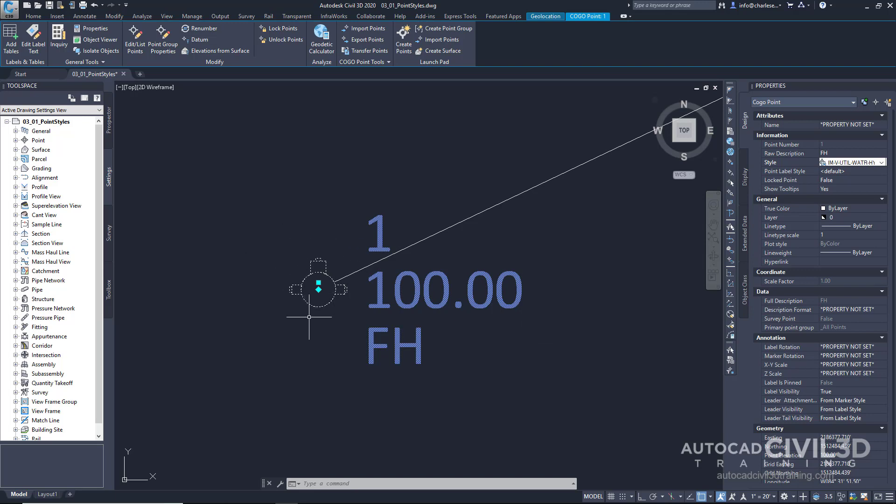
mouse_move(501, 225)
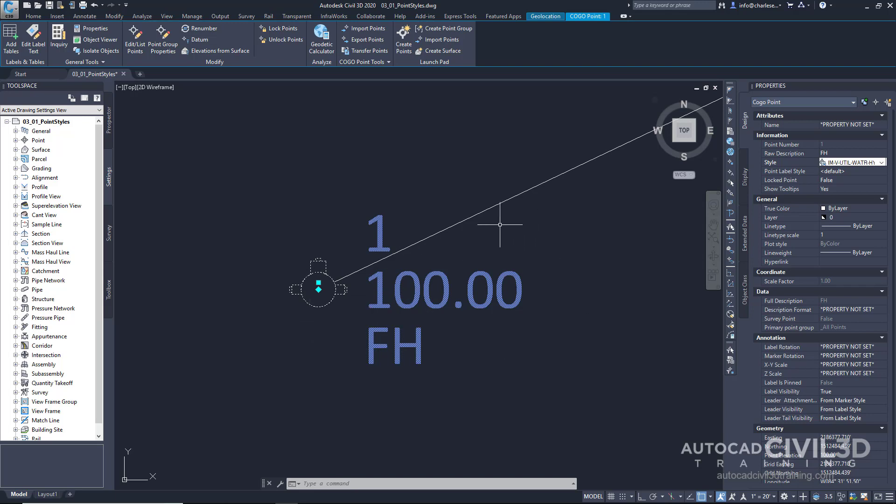
mouse_move(849, 177)
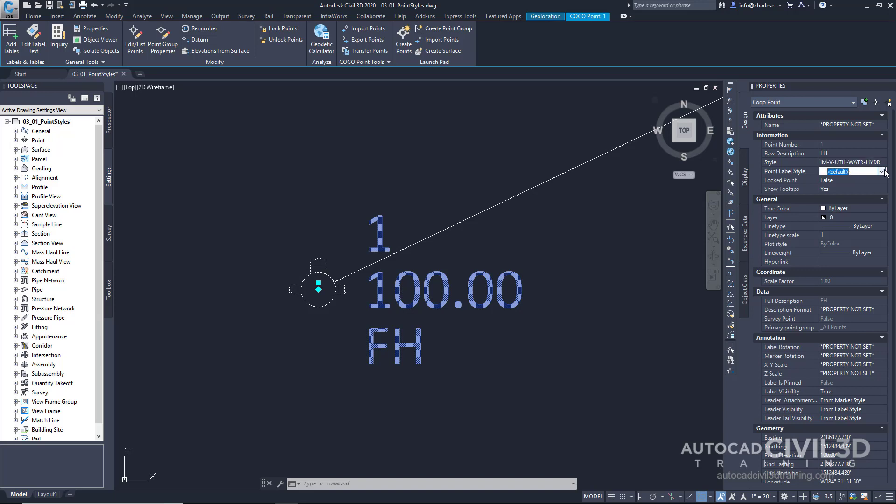
- Set point 1's label style to Just Description (PED) so only FH shows
click(883, 171)
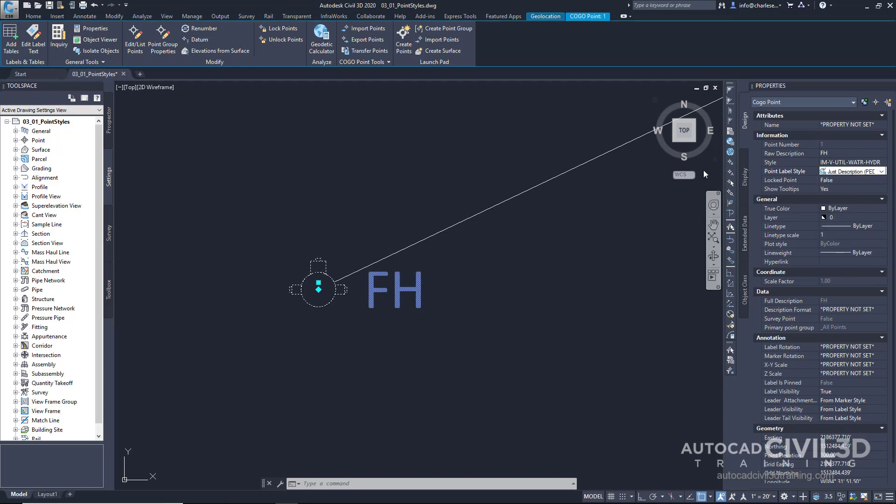
mouse_move(434, 292)
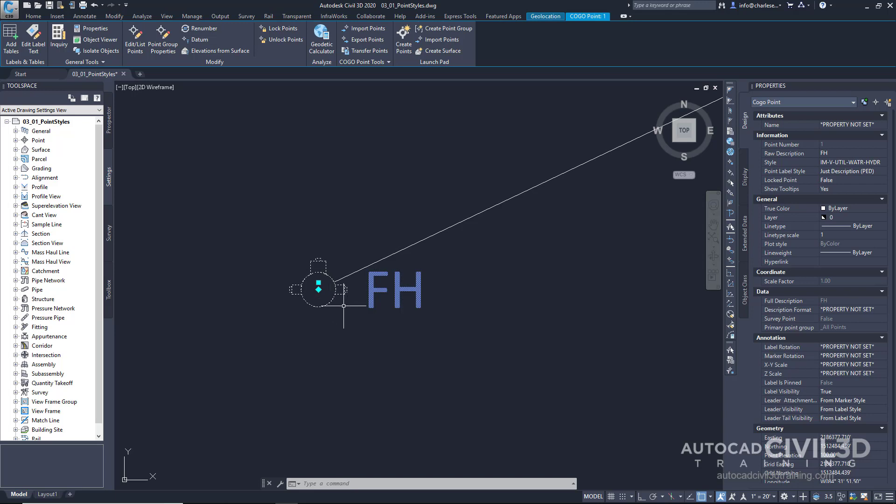
mouse_move(443, 370)
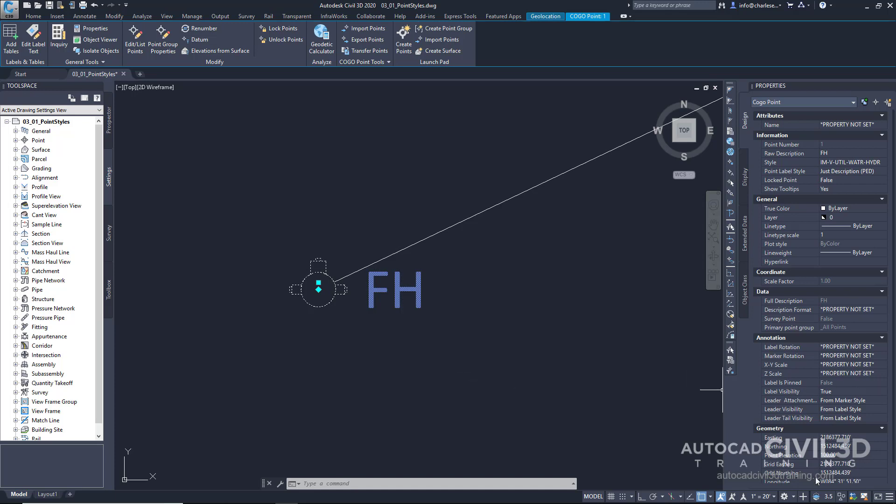
mouse_move(436, 373)
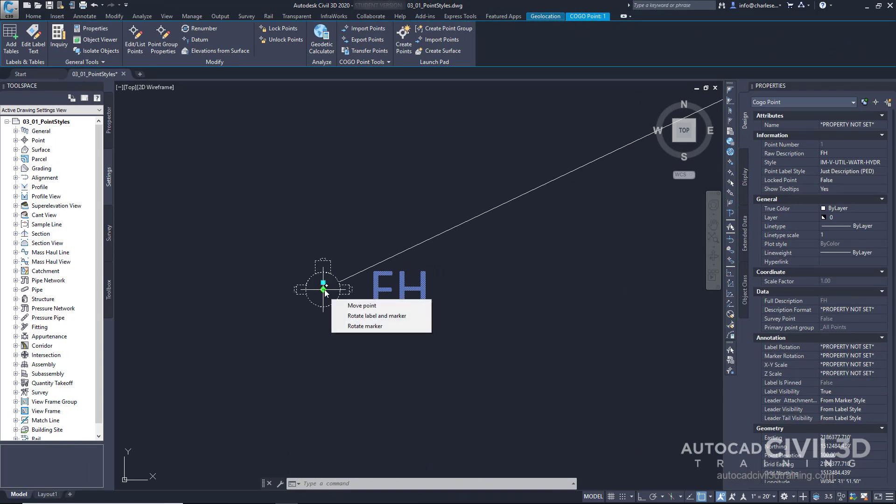
mouse_move(364, 325)
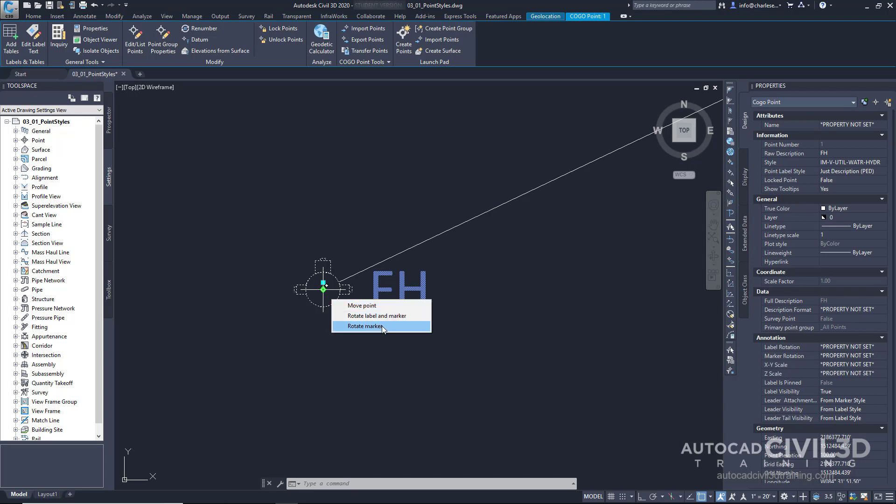
- Rotate point 1's hydrant marker via its grip to 295.21 degrees
click(363, 326)
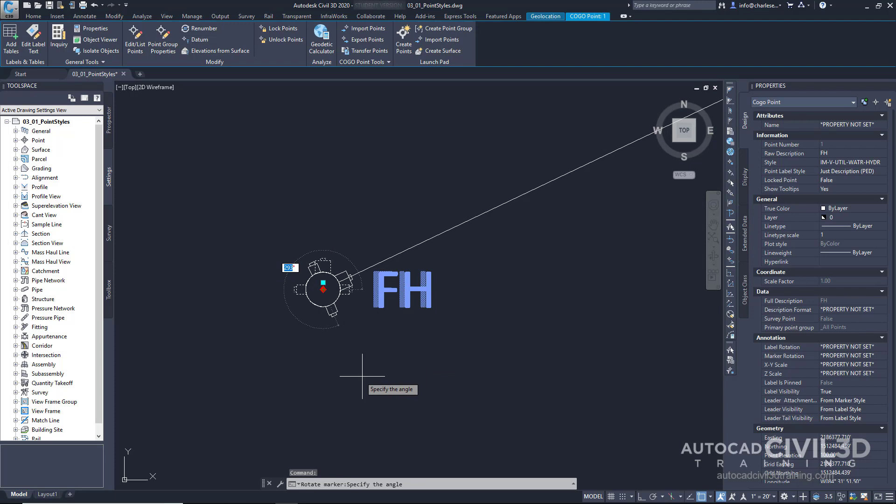
click(365, 381)
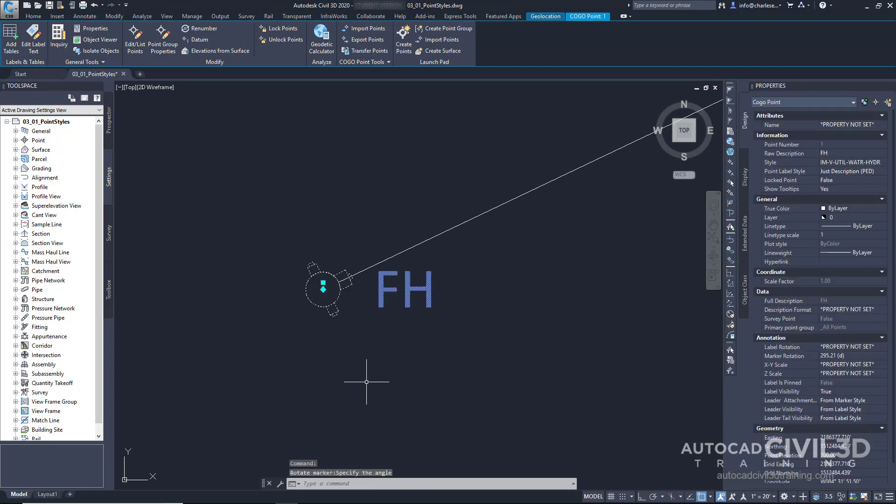
mouse_move(366, 382)
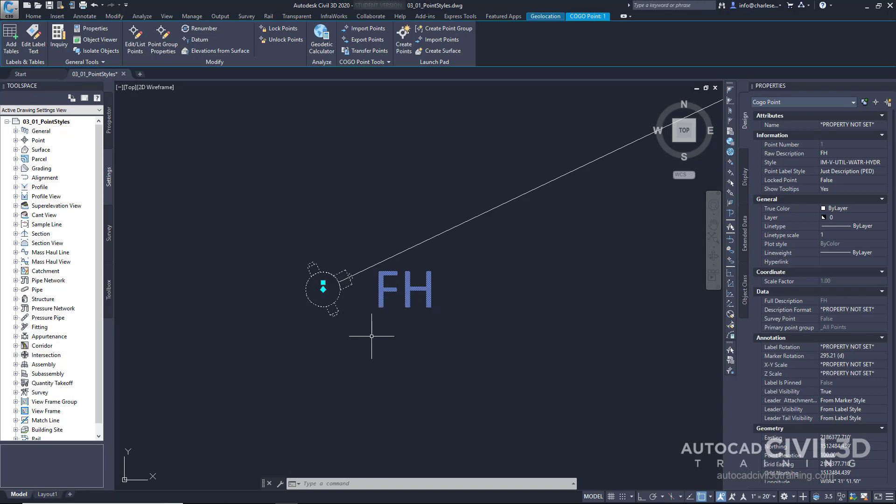
mouse_move(400, 334)
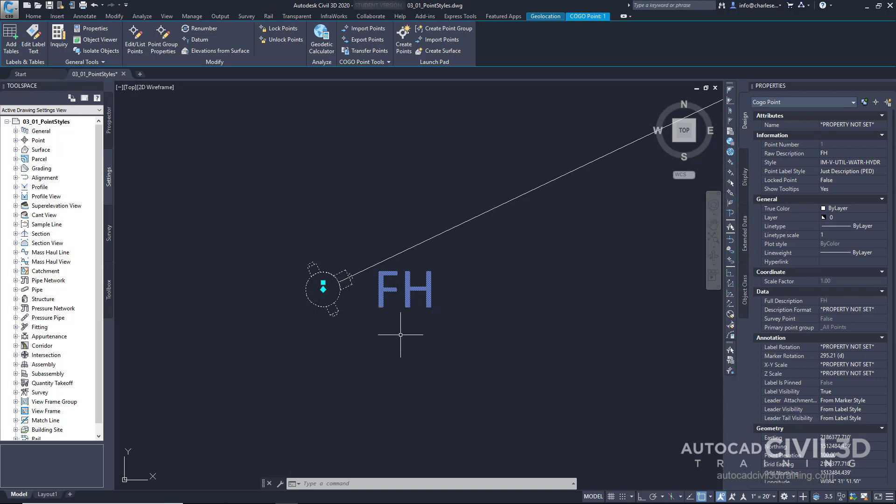
mouse_move(323, 286)
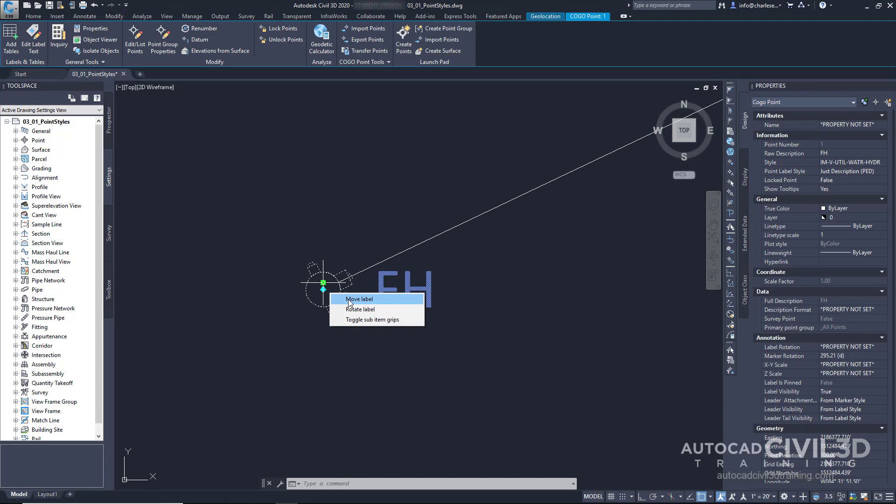
- Move the FH label via its grip to below and right of the hydrant marker
click(359, 298)
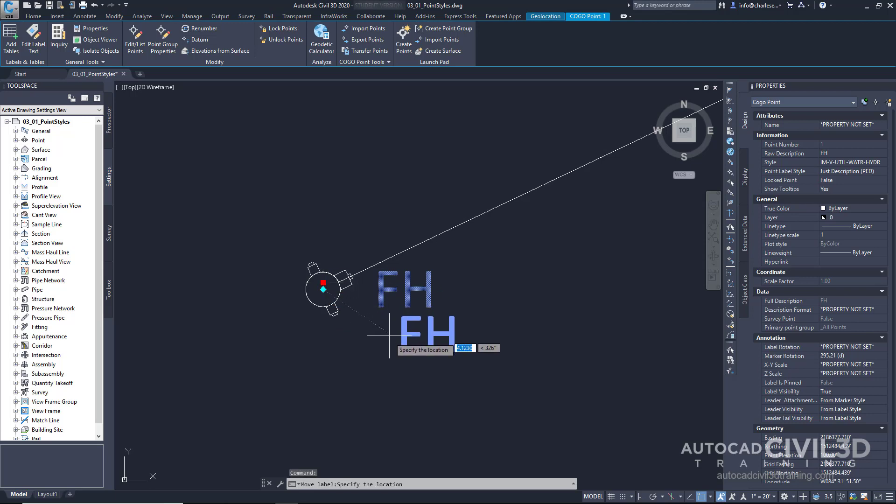
click(391, 361)
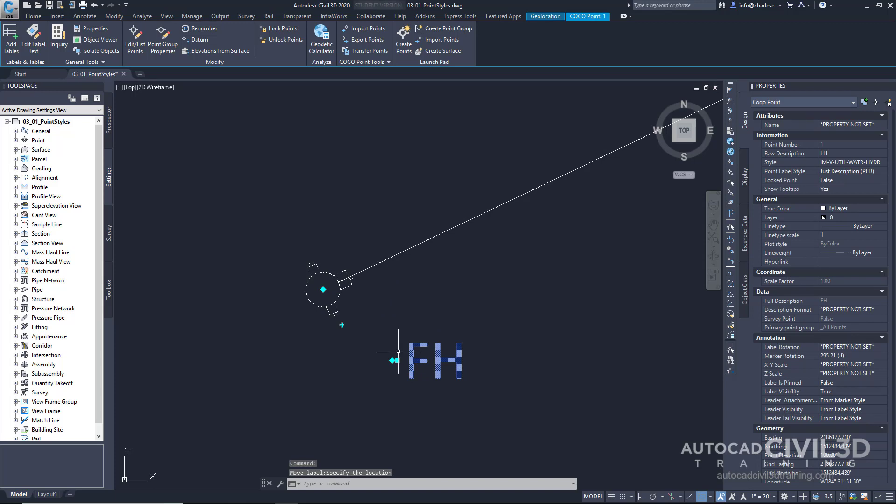
mouse_move(366, 320)
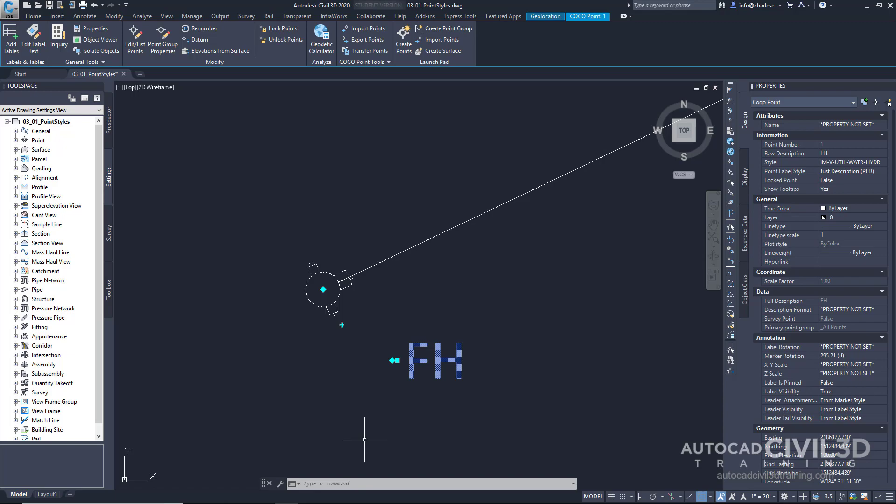
mouse_move(412, 426)
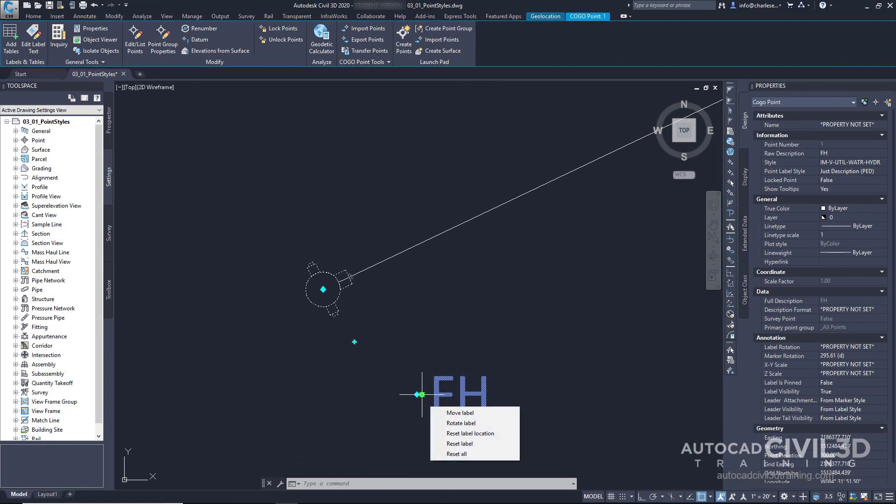
mouse_move(452, 412)
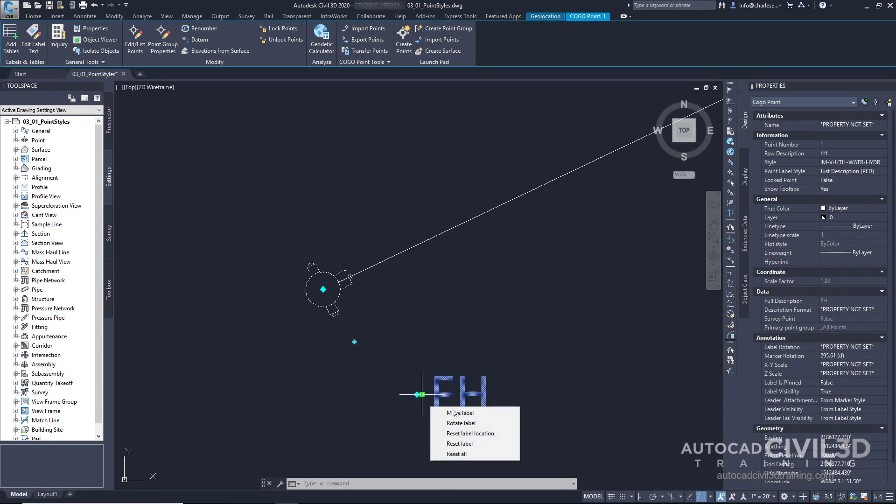
mouse_move(460, 443)
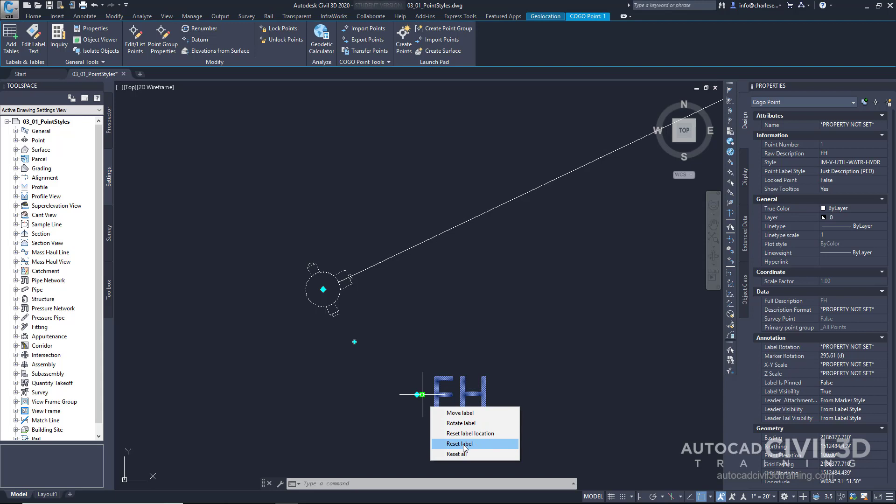
mouse_move(457, 454)
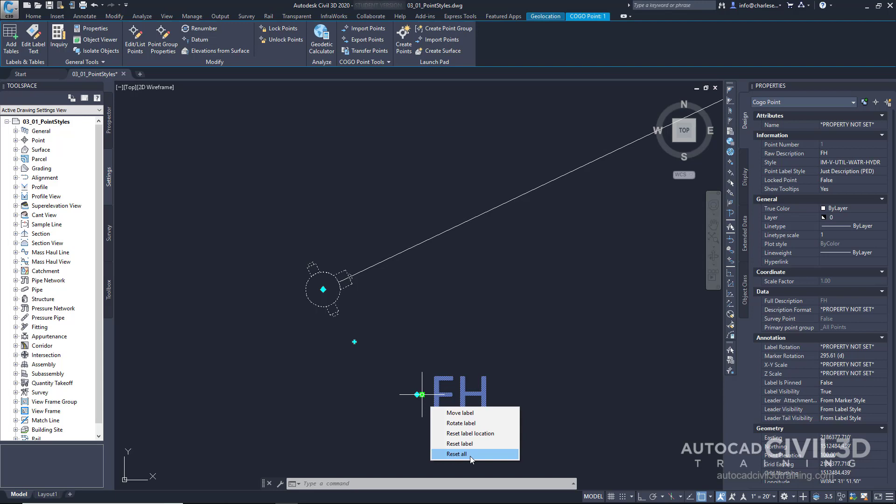
- Reset all grip edits, returning FH beside the upright hydrant marker
click(457, 453)
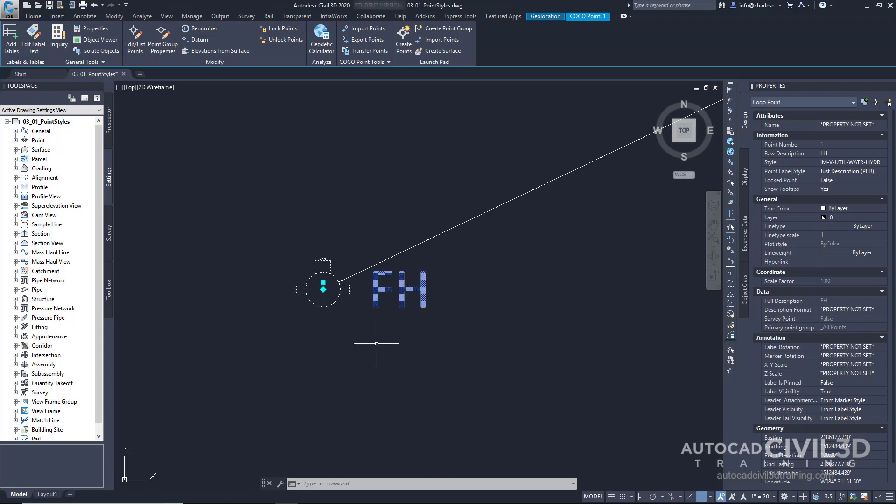
mouse_move(379, 347)
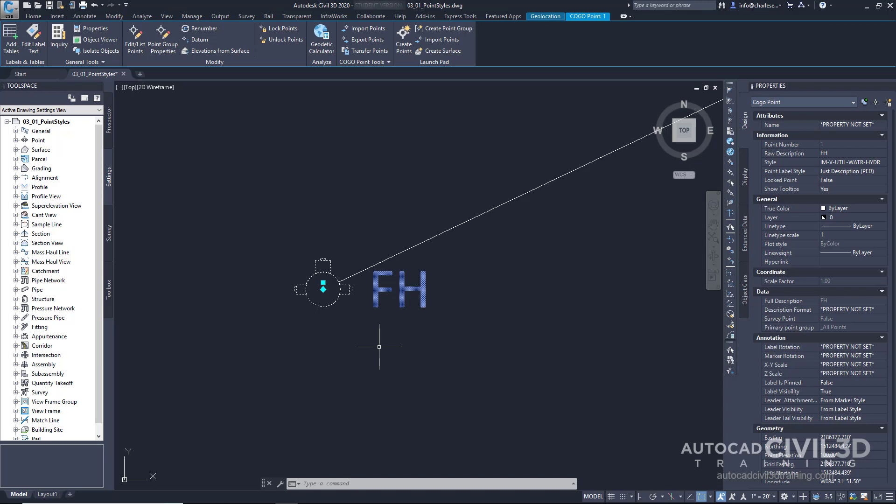
mouse_move(401, 317)
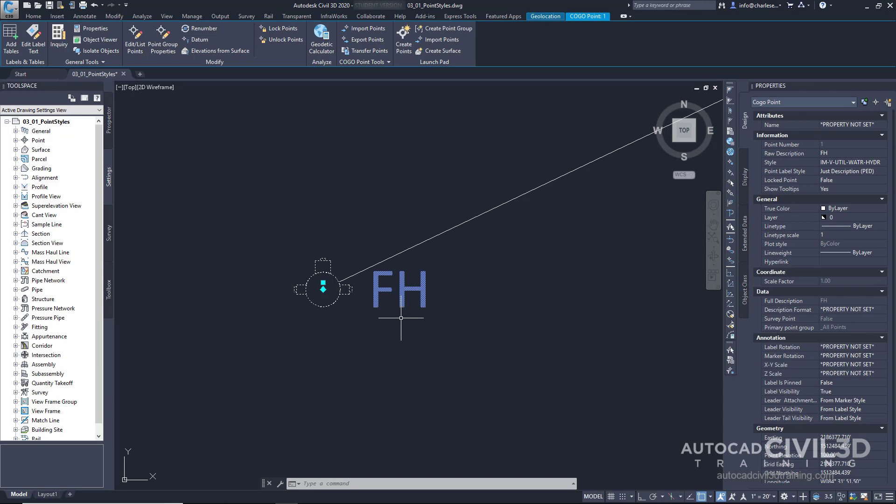
mouse_move(449, 327)
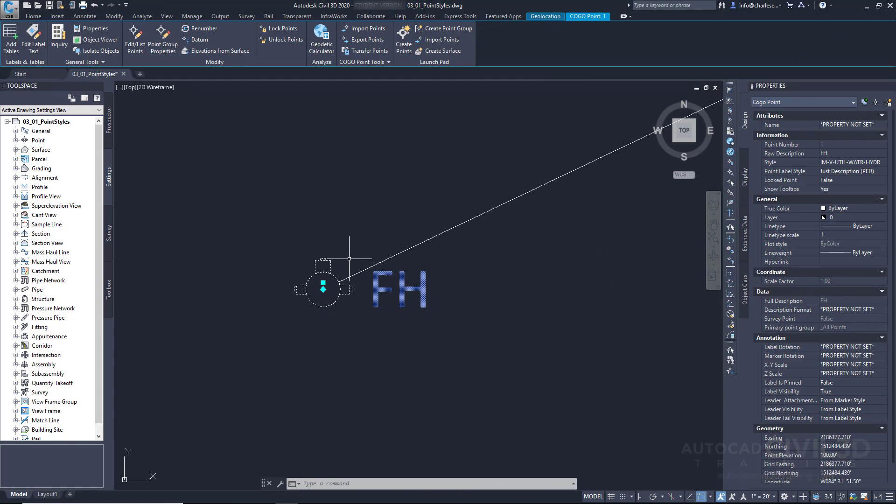
mouse_move(379, 348)
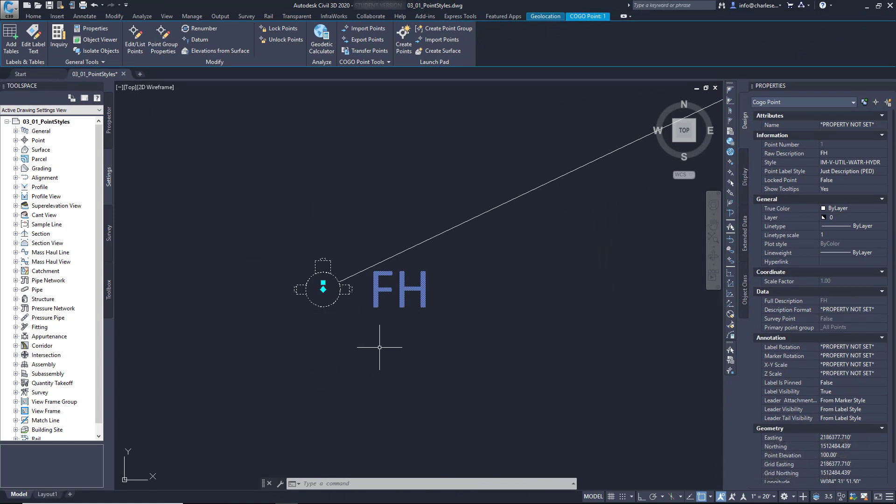